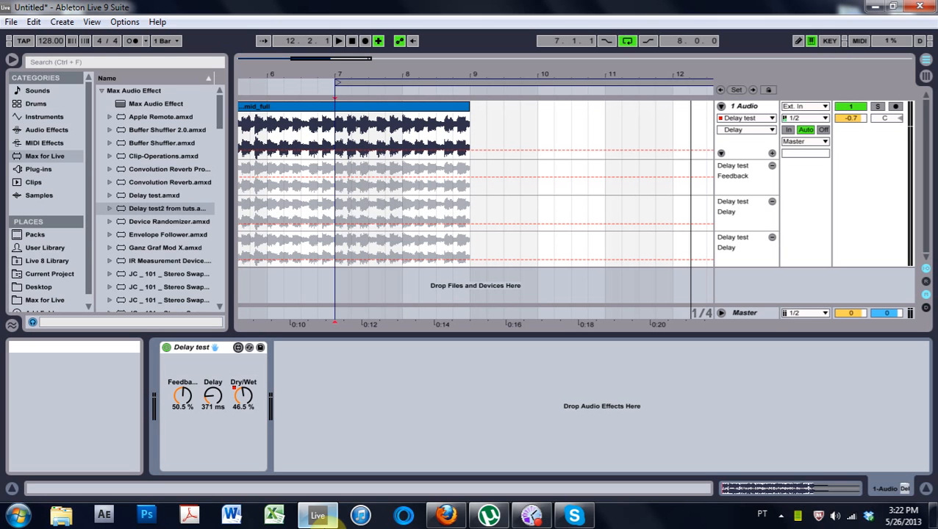
{"action": "mouse_move", "coordinate": [178, 453]}
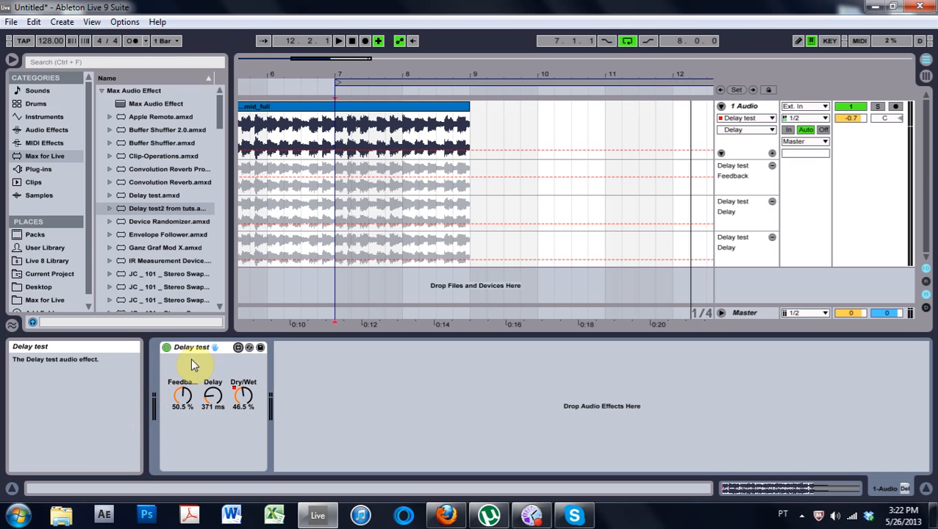
{"action": "mouse_move", "coordinate": [213, 392]}
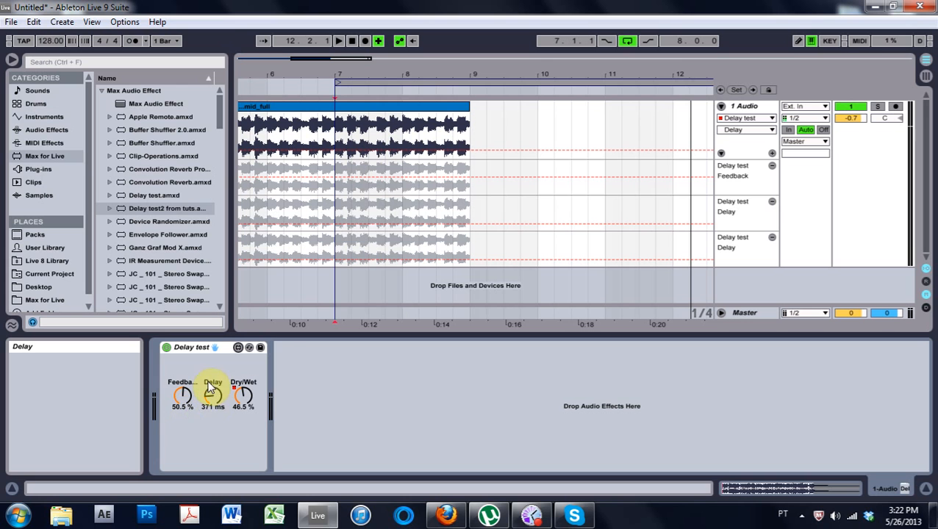
{"action": "mouse_move", "coordinate": [255, 406]}
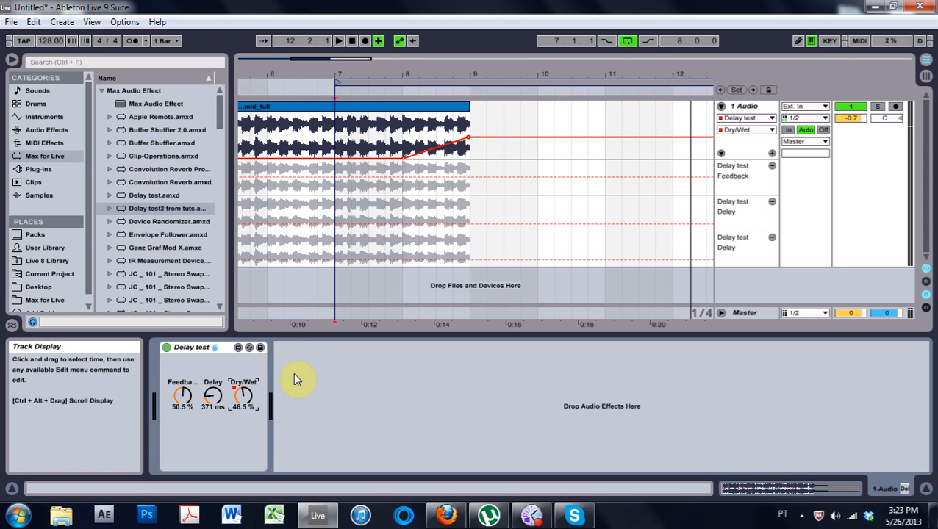
Step: Play the song from bar 7 to audition the Delay test device, then stop playback
{"action": "left_click", "coordinate": [328, 200]}
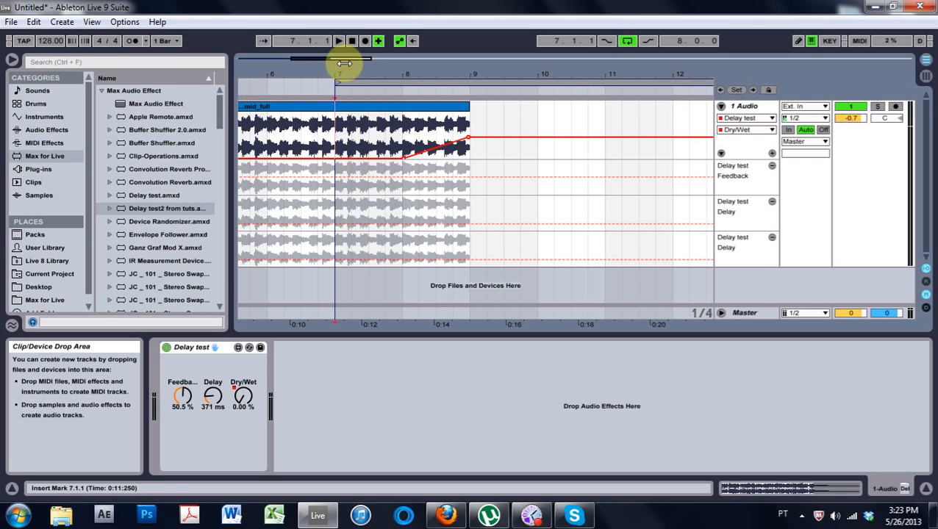
{"action": "left_click", "coordinate": [340, 41]}
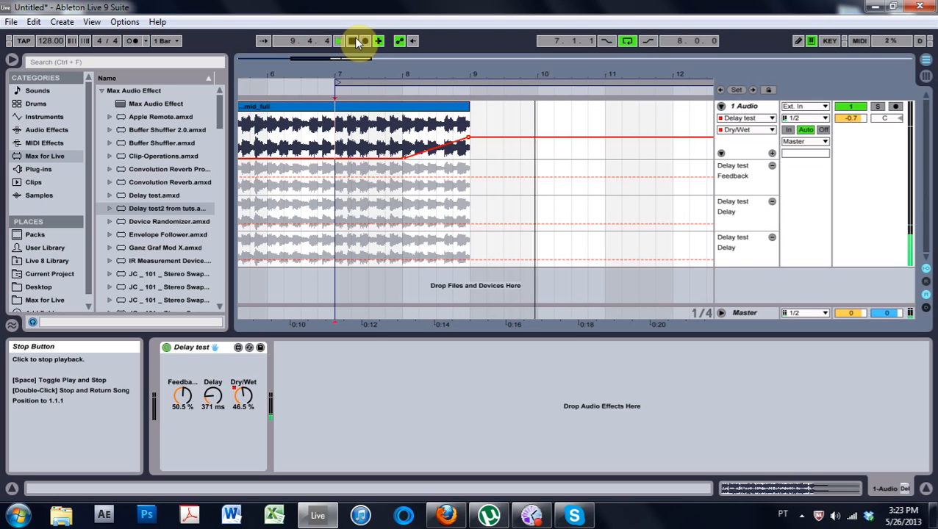
{"action": "left_click", "coordinate": [343, 40]}
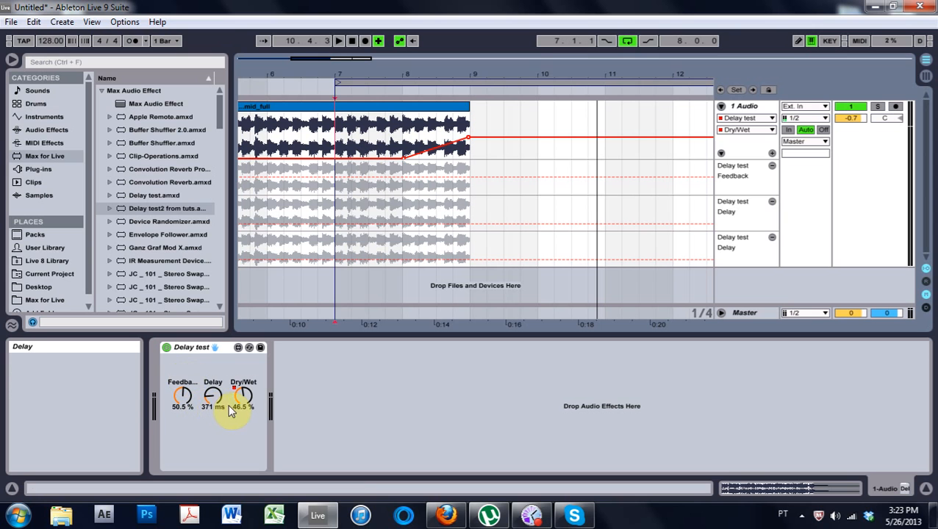
{"action": "mouse_move", "coordinate": [183, 397]}
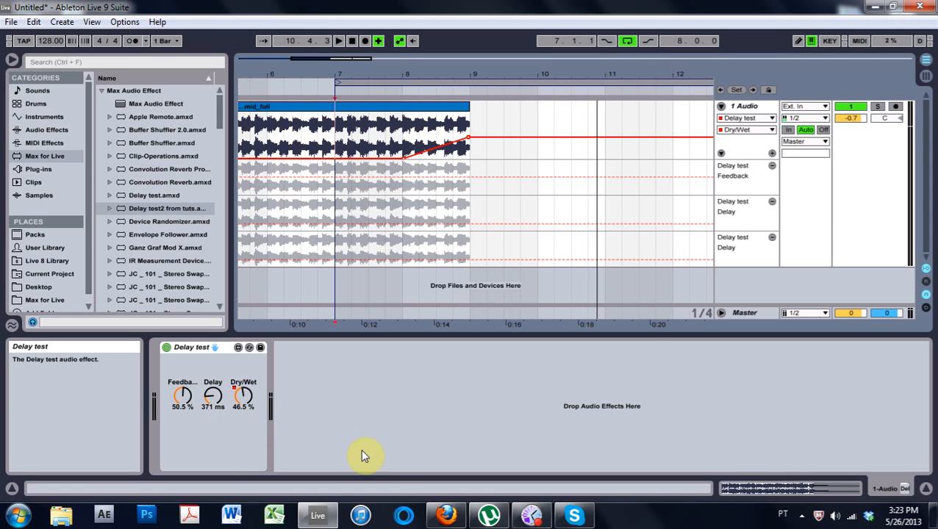
{"action": "left_click", "coordinate": [444, 515]}
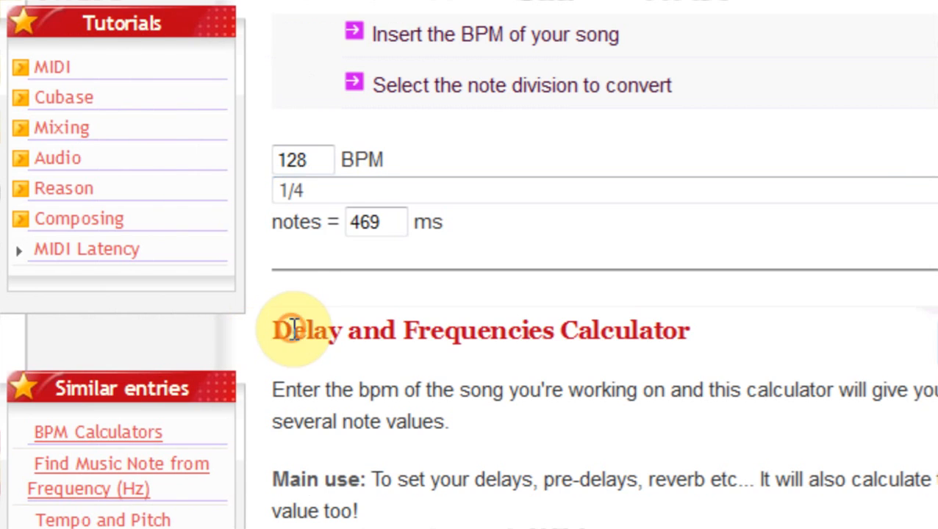
Step: Check the Delay Time Generator in Firefox: quarter notes at 128 BPM give 469 ms
{"action": "double_click", "coordinate": [373, 222]}
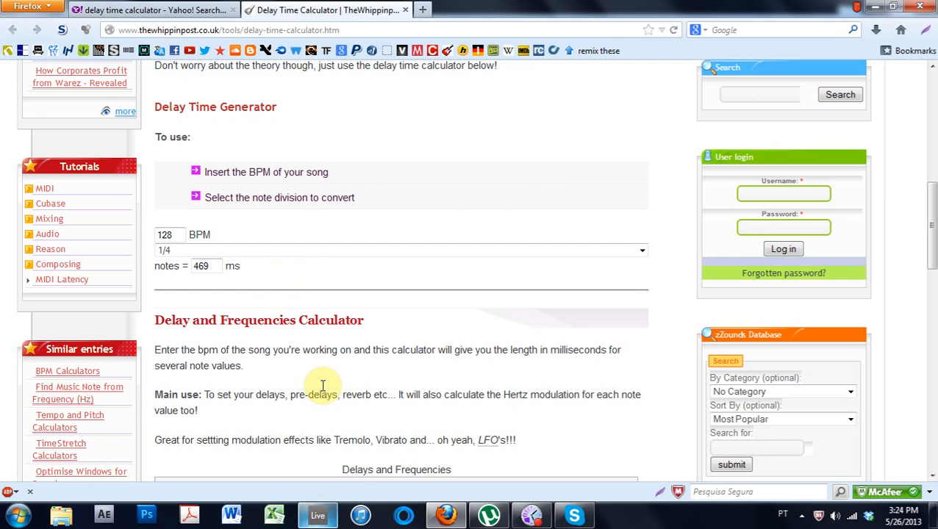
{"action": "left_click", "coordinate": [316, 515]}
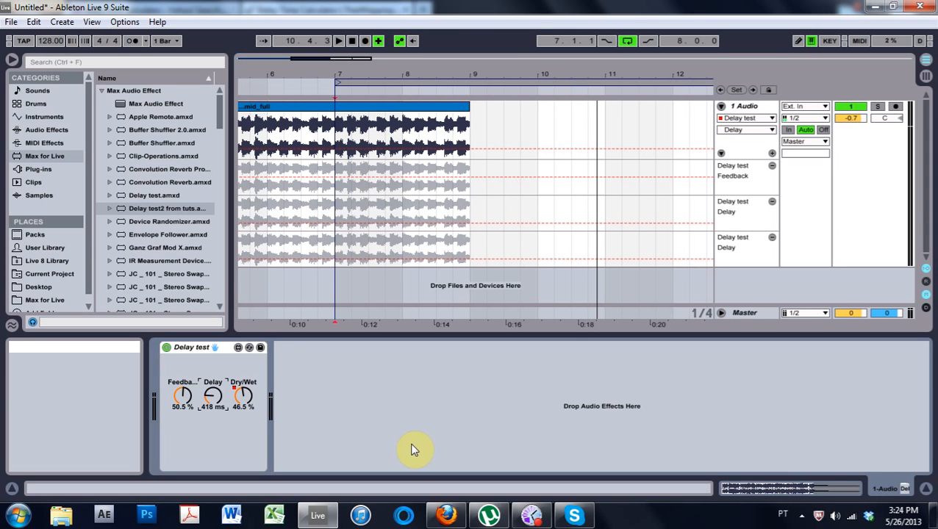
{"action": "mouse_move", "coordinate": [308, 414]}
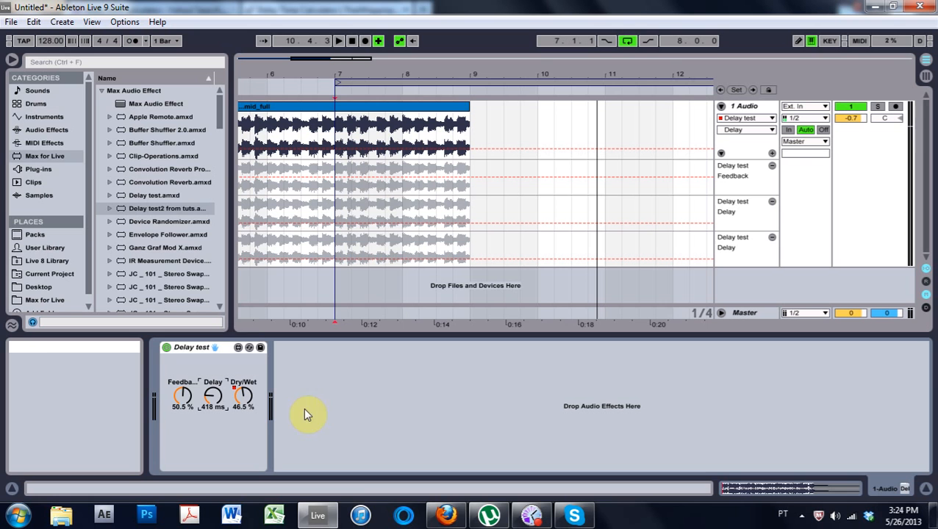
{"action": "mouse_move", "coordinate": [172, 351]}
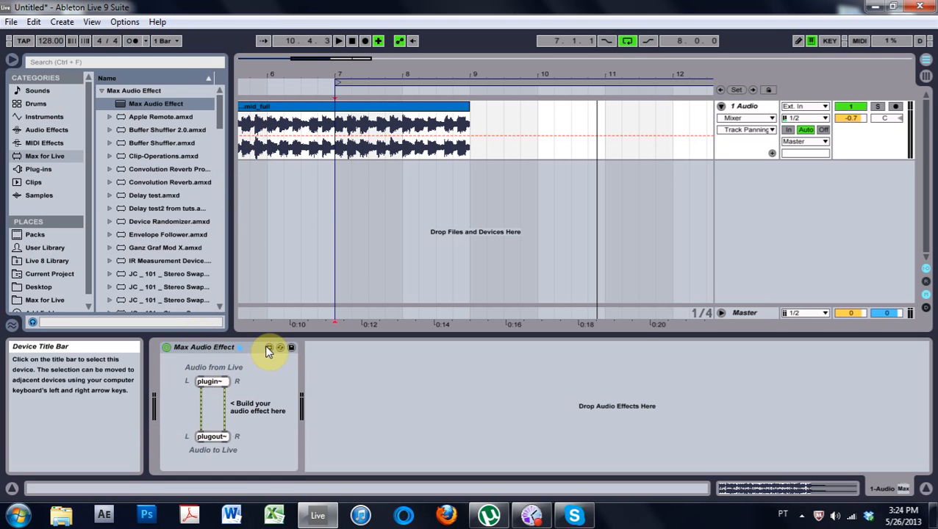
Step: Open the blank device in the Max editor and add *~ signal multiply objects
{"action": "left_click", "coordinate": [269, 348]}
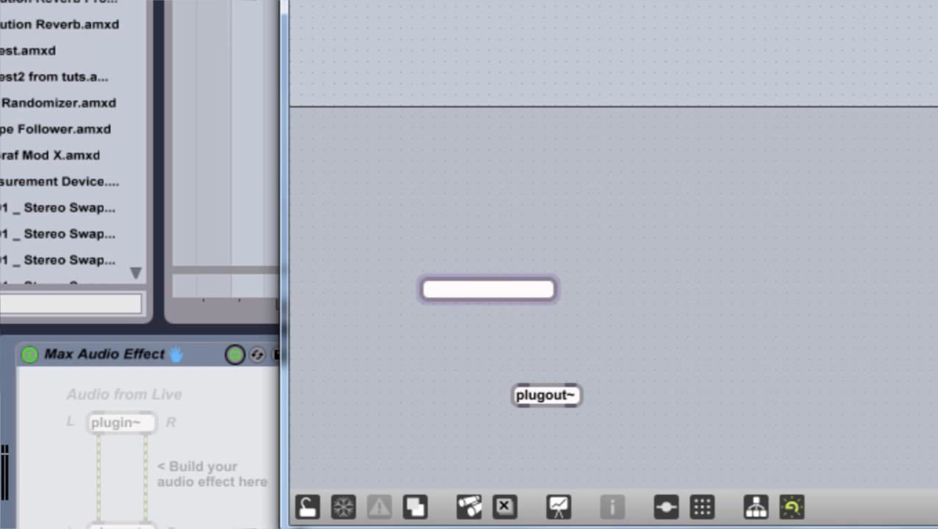
{"action": "type", "text": "*"}
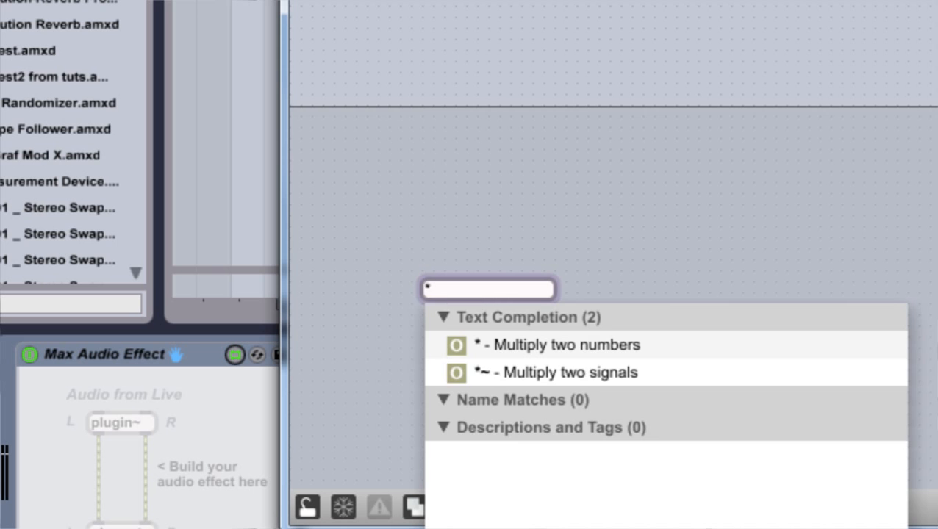
{"action": "left_click", "coordinate": [576, 373]}
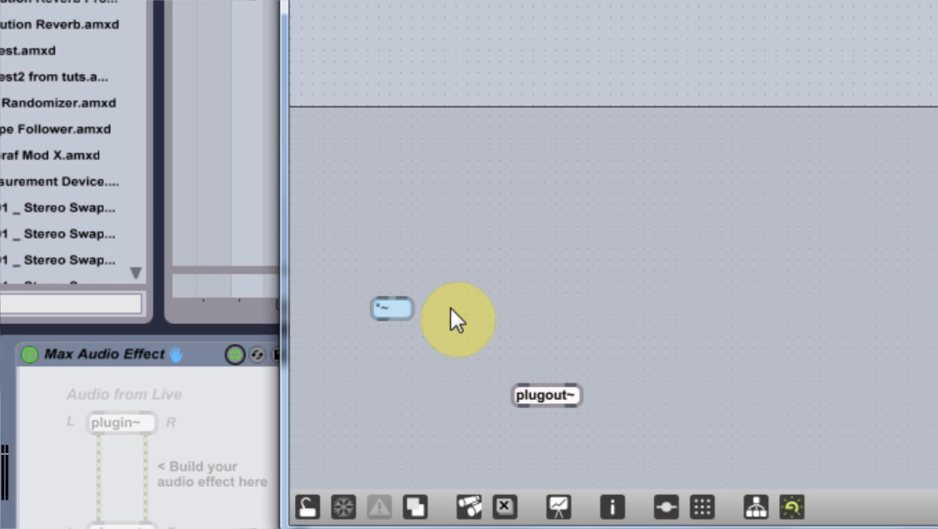
{"action": "left_click_drag", "start_coordinate": [392, 308], "coordinate": [455, 308]}
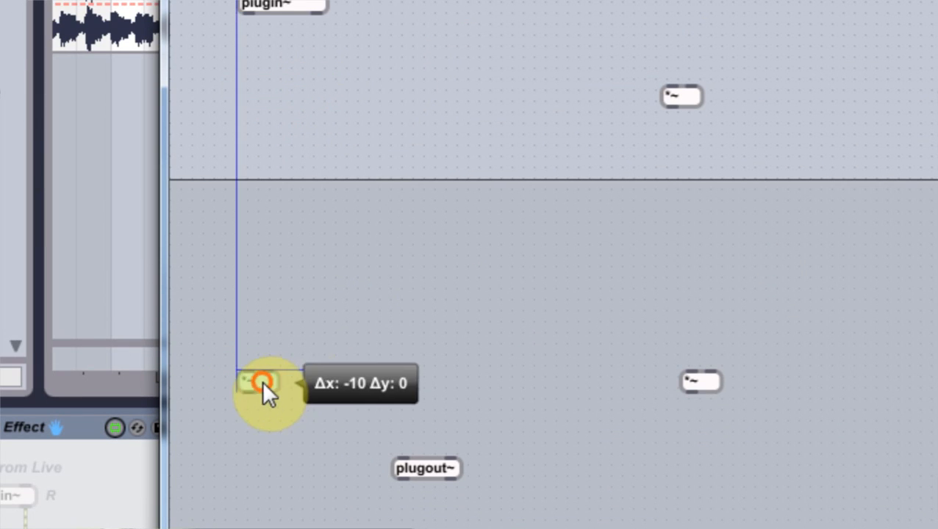
Step: Position the *~ objects under plugin~, cable them into plugout~, and tidy the cords
{"action": "left_click_drag", "start_coordinate": [261, 382], "coordinate": [327, 390]}
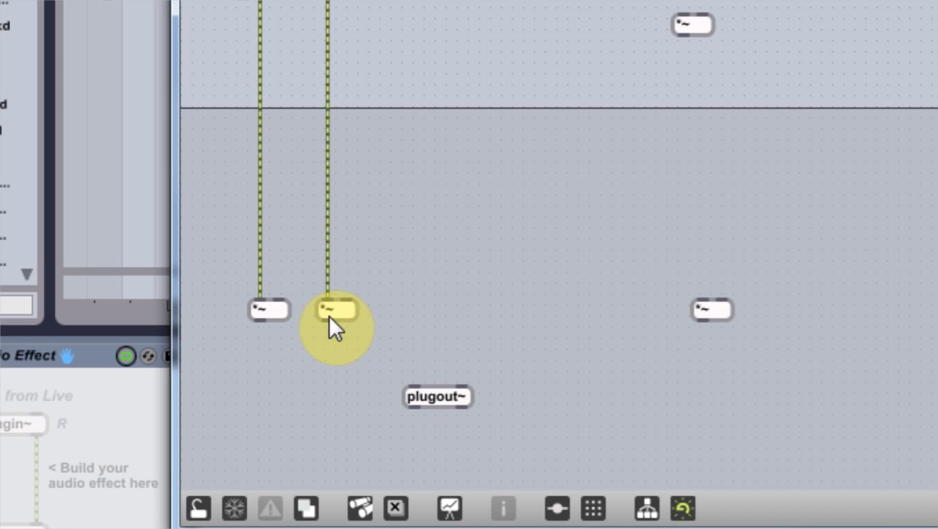
{"action": "left_click_drag", "start_coordinate": [331, 327], "coordinate": [456, 379]}
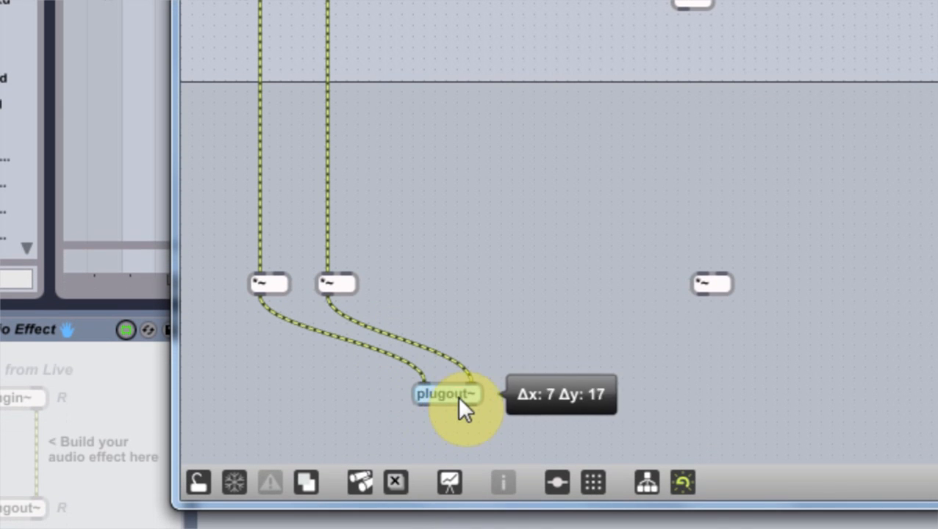
{"action": "left_click_drag", "start_coordinate": [447, 395], "coordinate": [463, 395]}
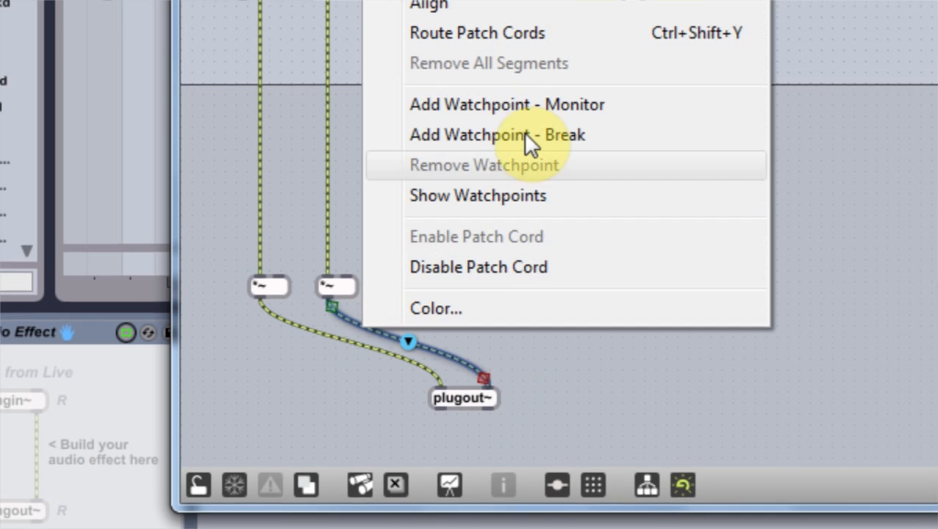
{"action": "left_click", "coordinate": [498, 134]}
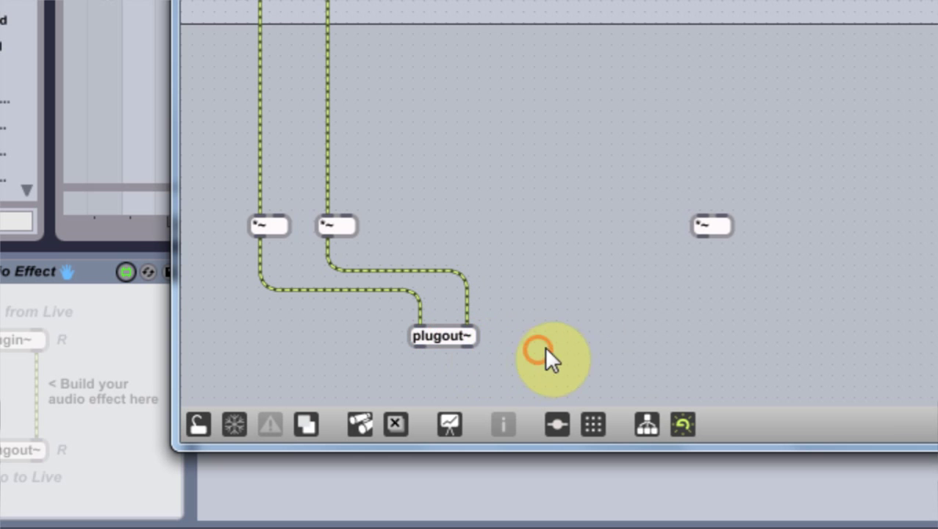
{"action": "mouse_move", "coordinate": [681, 180]}
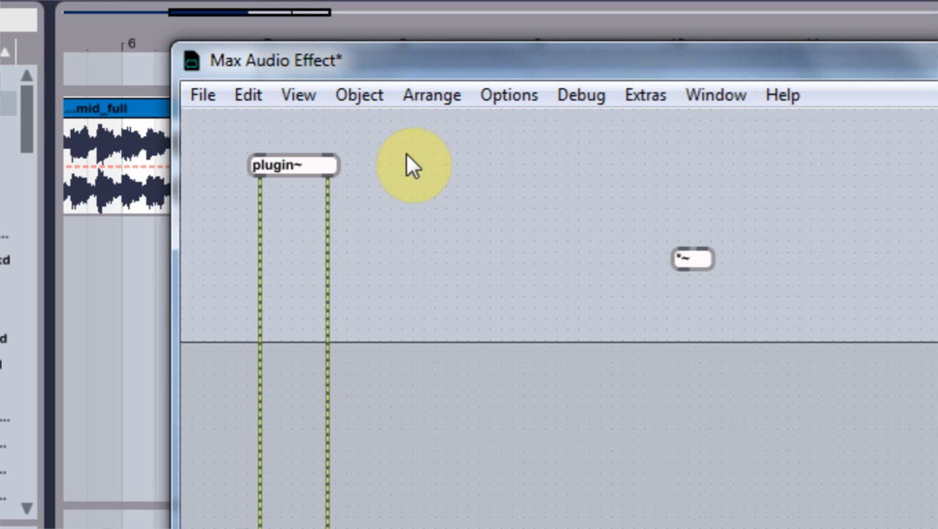
{"action": "mouse_move", "coordinate": [455, 276]}
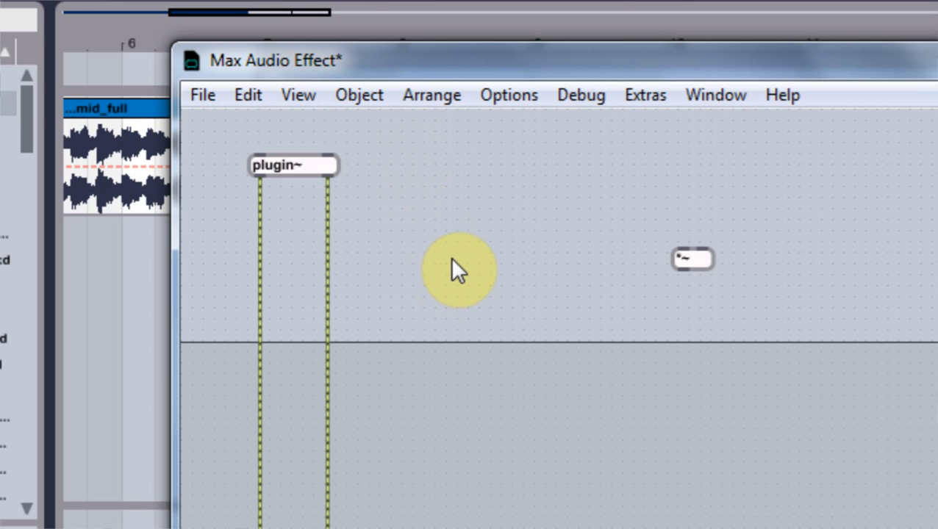
Step: Create a tapin~ 2000 delay-line object and cable both plugin~ channels into it
{"action": "left_click", "coordinate": [458, 272]}
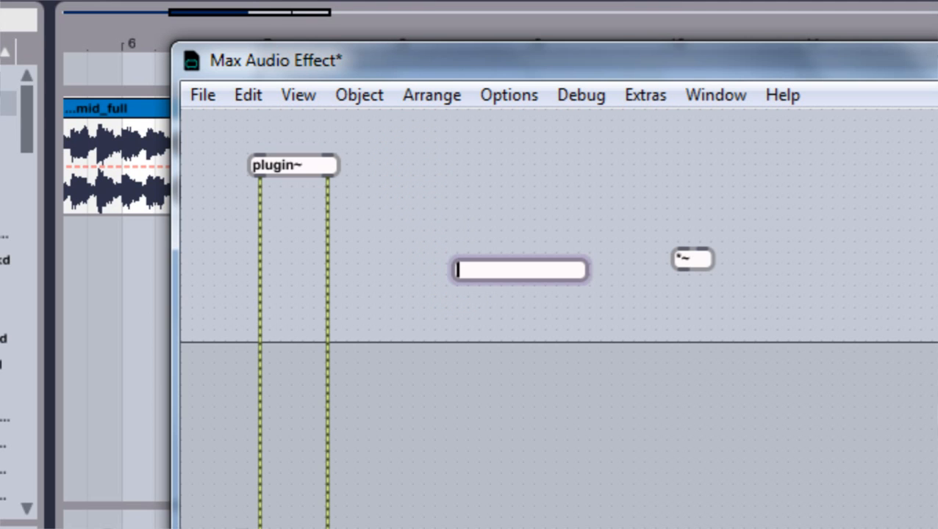
{"action": "type", "text": "tab"}
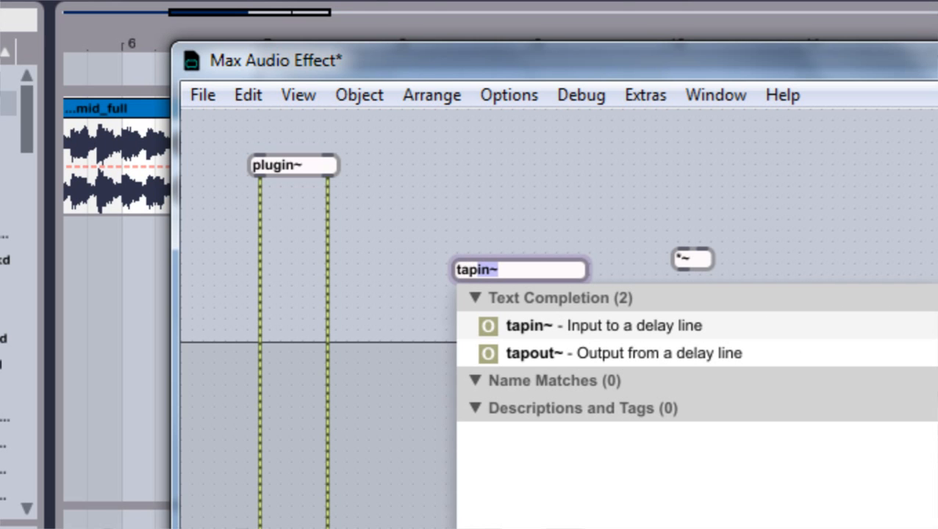
{"action": "left_click", "coordinate": [514, 297]}
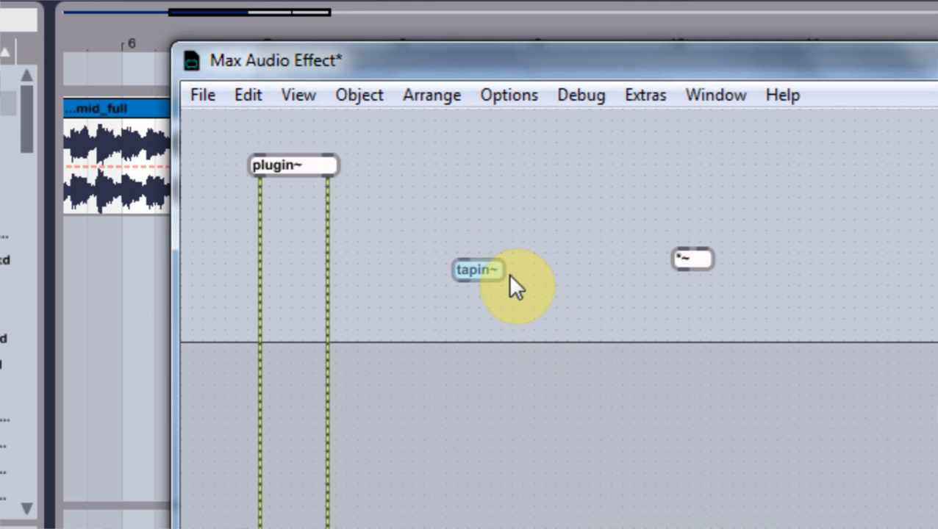
{"action": "left_click_drag", "start_coordinate": [496, 270], "coordinate": [558, 274]}
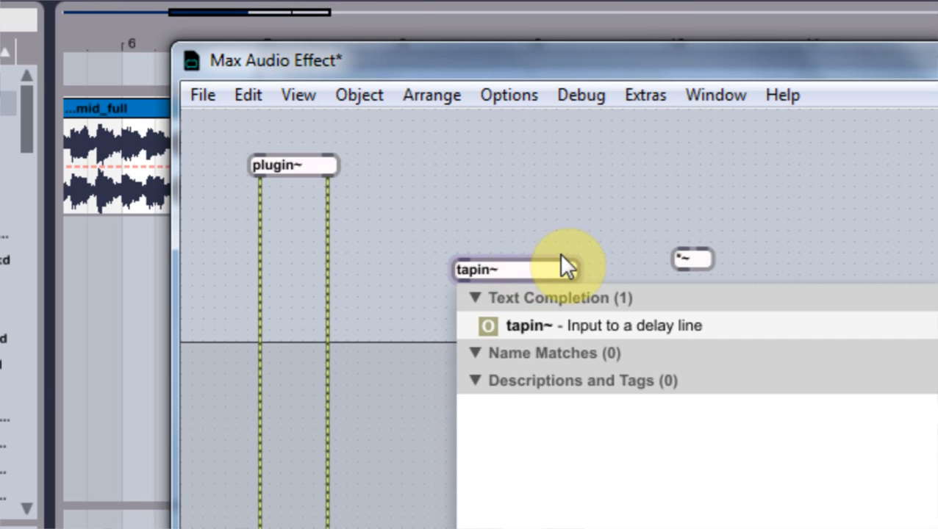
{"action": "type", "text": "2000"}
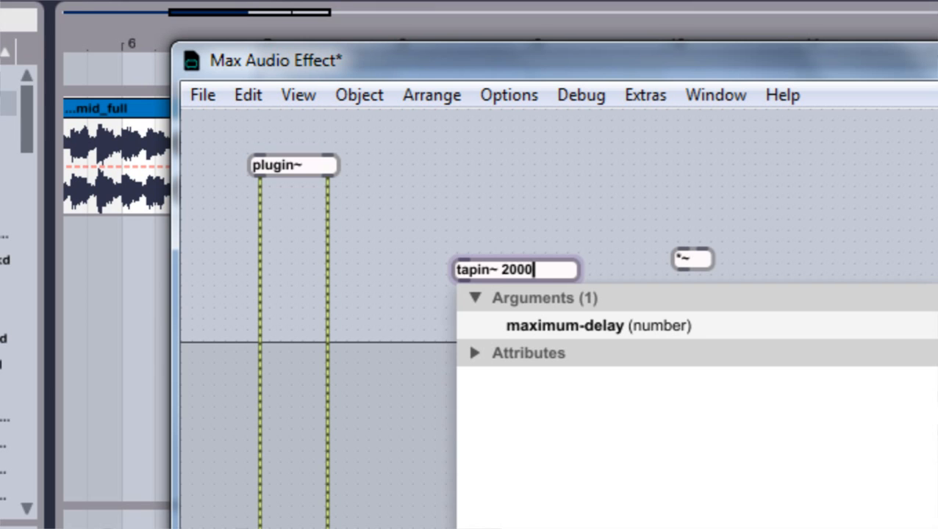
{"action": "left_click_drag", "start_coordinate": [515, 269], "coordinate": [474, 272]}
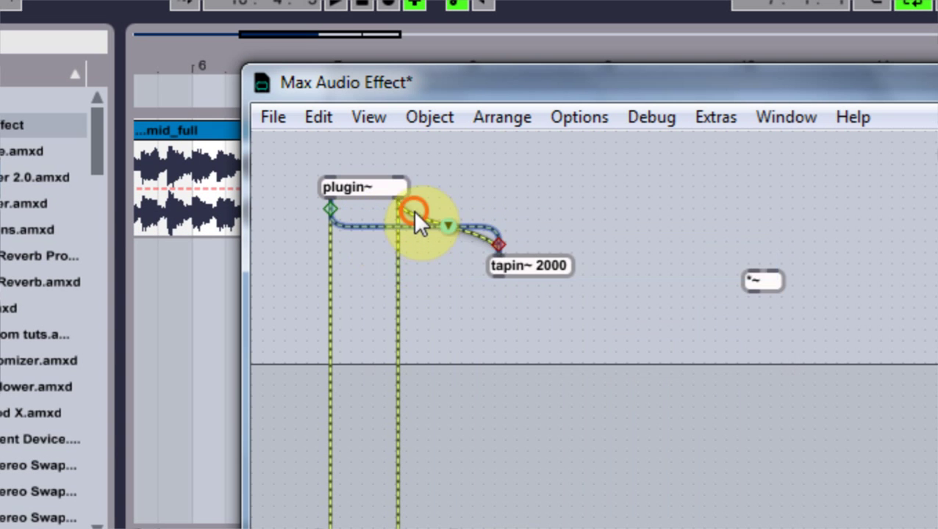
{"action": "left_click_drag", "start_coordinate": [416, 213], "coordinate": [462, 265]}
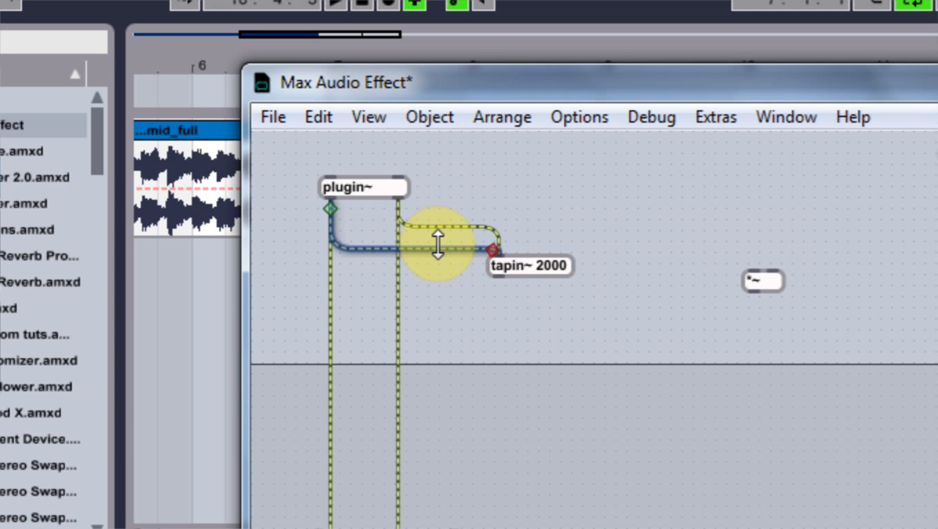
{"action": "left_click_drag", "start_coordinate": [438, 243], "coordinate": [466, 220]}
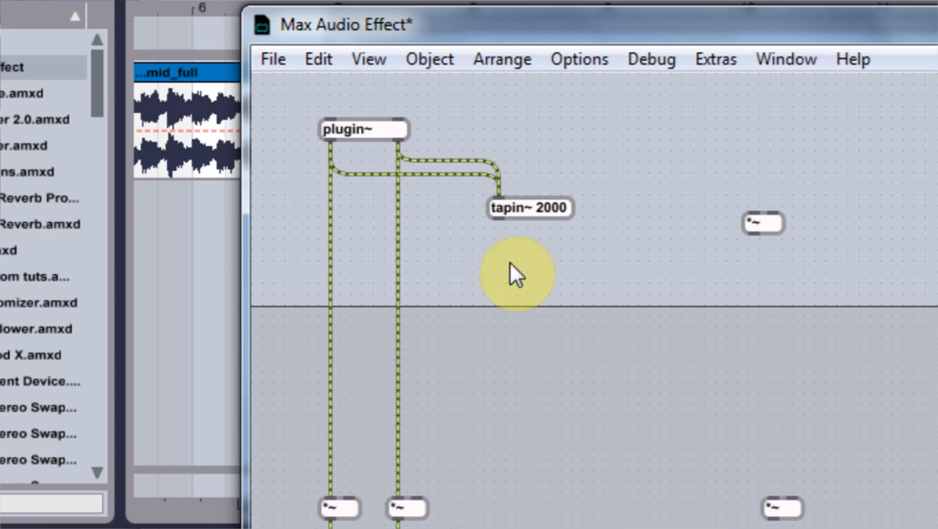
{"action": "mouse_move", "coordinate": [509, 303]}
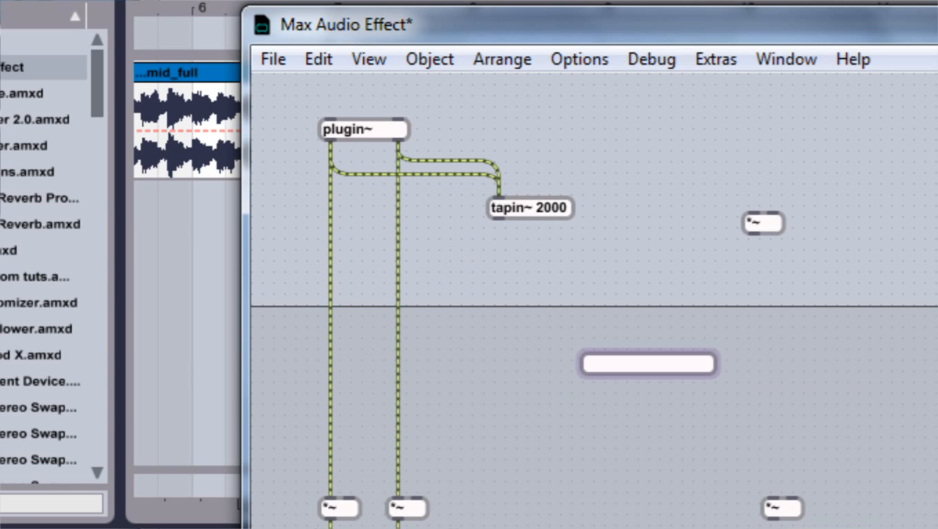
Step: Place tapout~ directly under tapin~ 2000 and connect the two
{"action": "type", "text": "tapin~"}
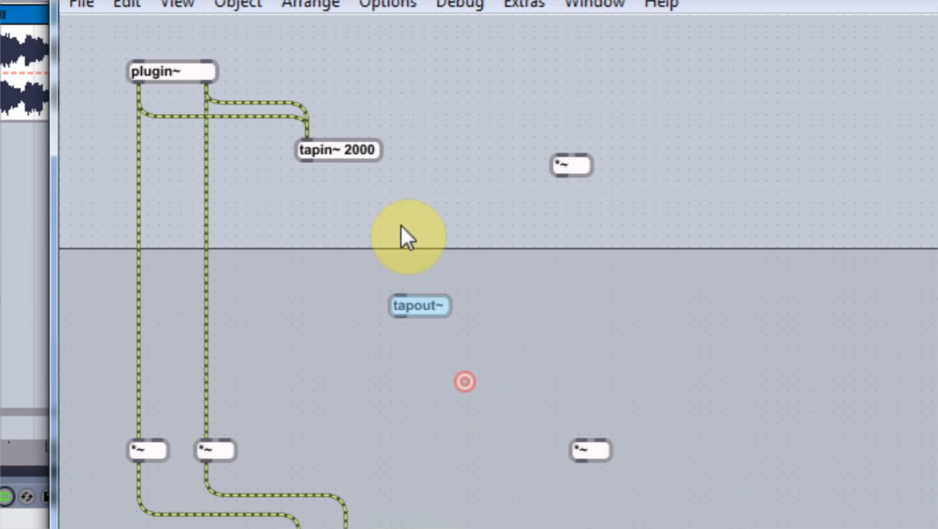
{"action": "left_click_drag", "start_coordinate": [419, 306], "coordinate": [327, 264]}
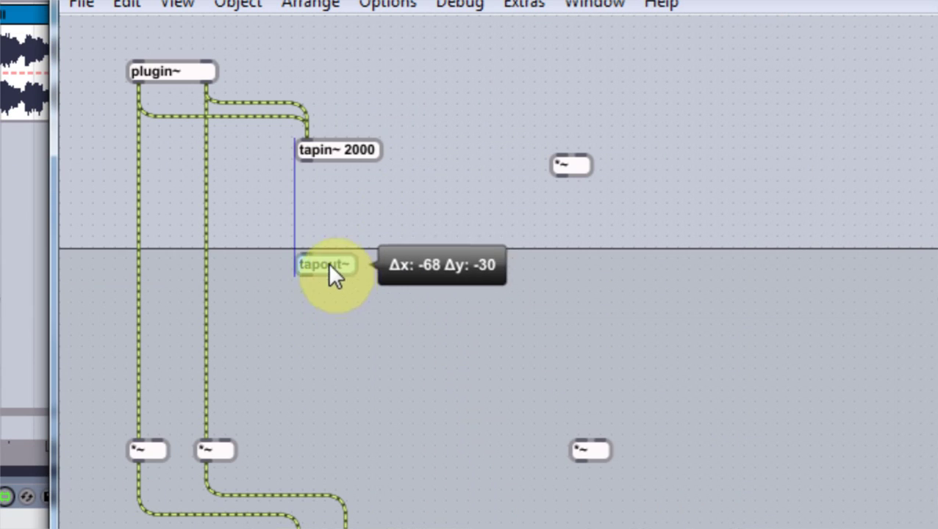
{"action": "left_click_drag", "start_coordinate": [327, 263], "coordinate": [327, 282]}
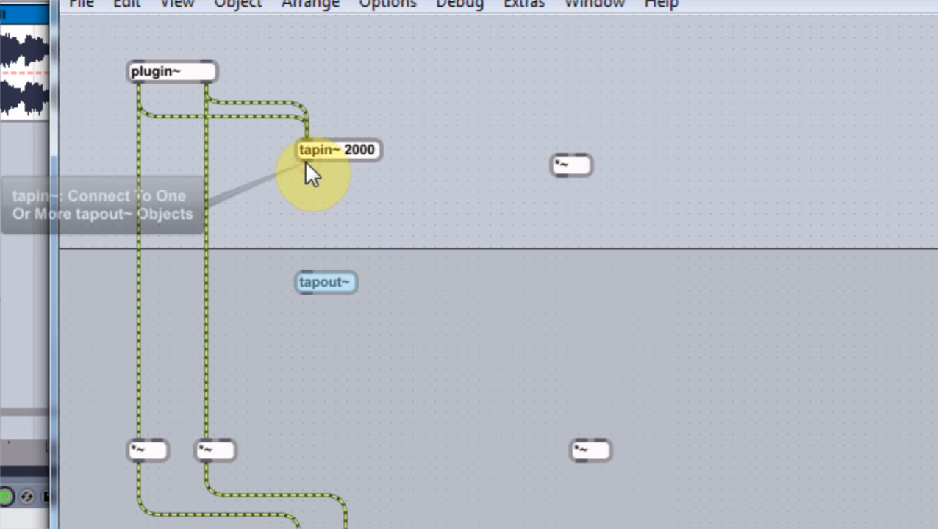
{"action": "left_click_drag", "start_coordinate": [308, 169], "coordinate": [308, 263]}
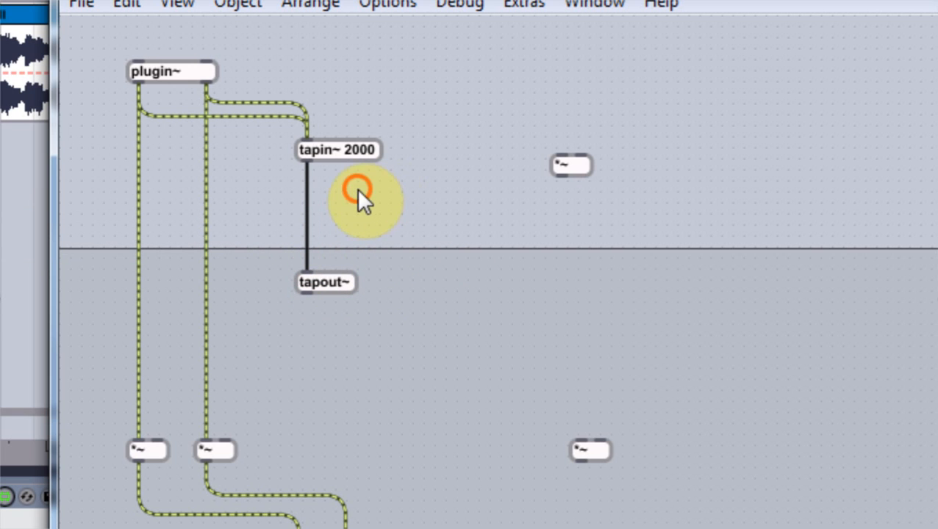
Step: Add a live.dial named Feedback with range 0–2000 and an initial value enabled
{"action": "type", "text": "line~"}
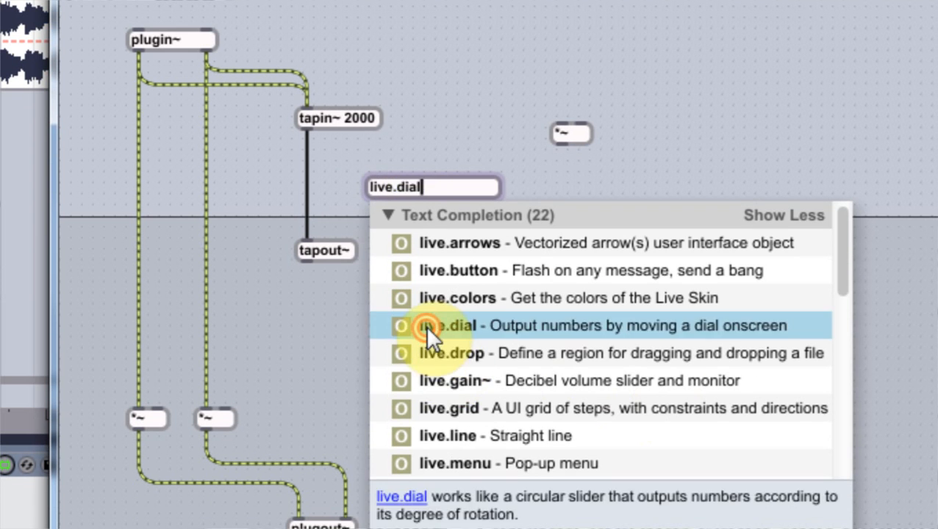
{"action": "left_click", "coordinate": [429, 326]}
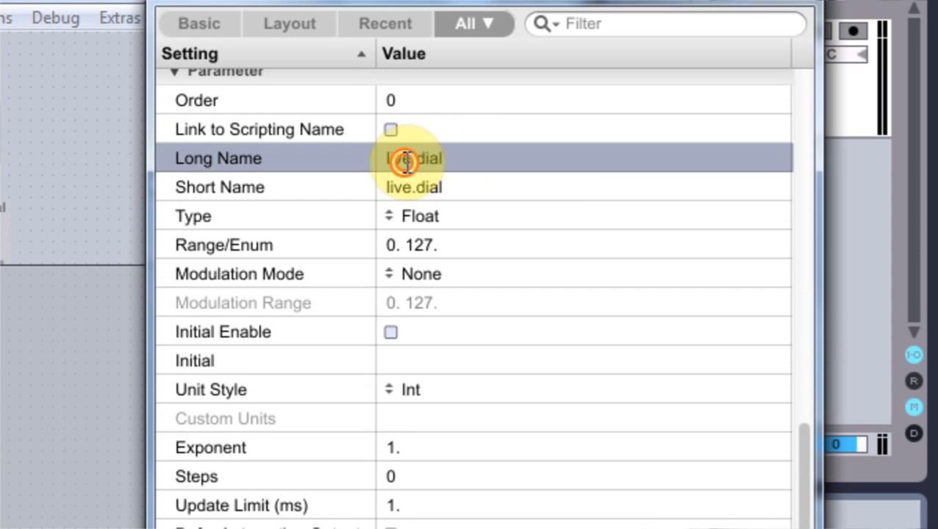
{"action": "type", "text": "F"}
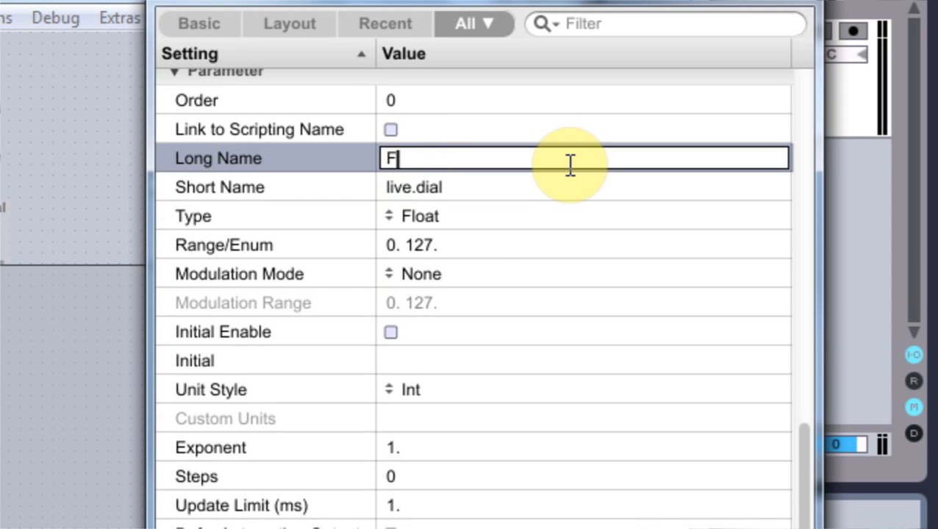
{"action": "type", "text": "eedba"}
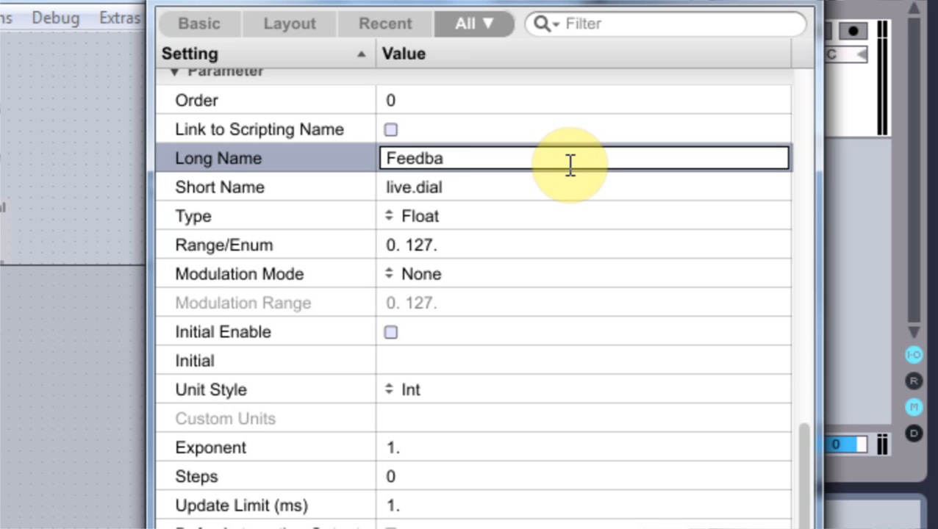
{"action": "type", "text": "ck"}
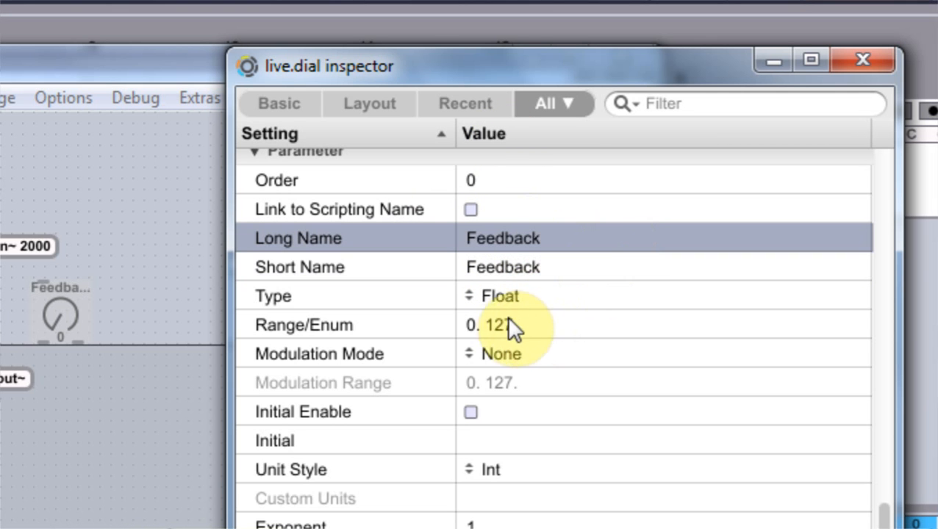
{"action": "left_click", "coordinate": [496, 326]}
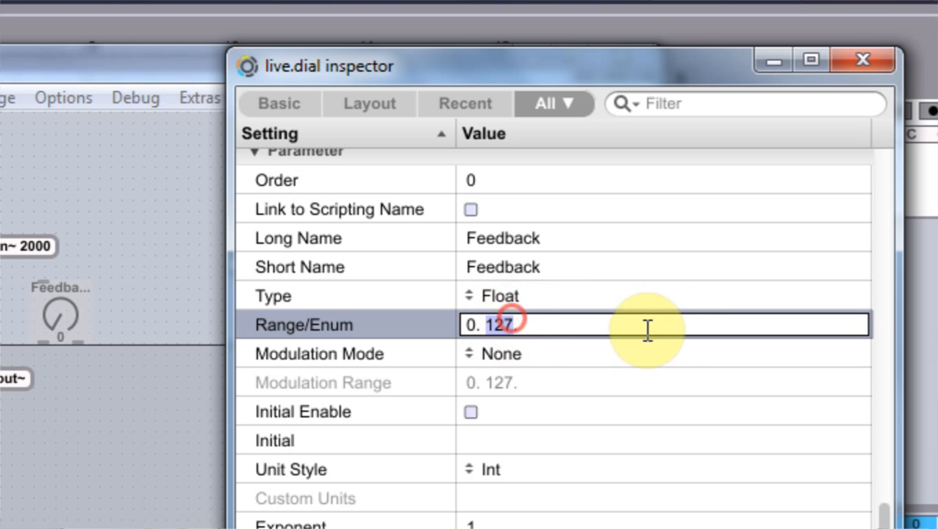
{"action": "type", "text": "2000."}
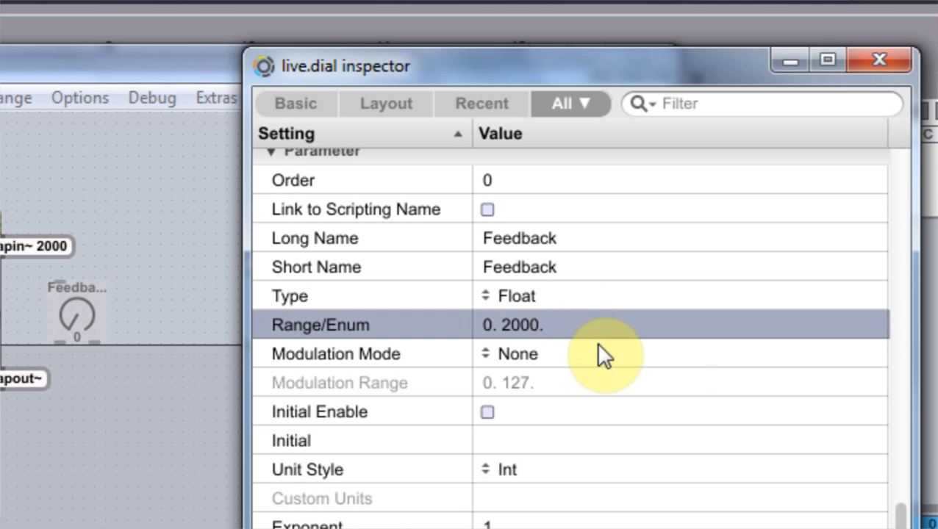
{"action": "left_click", "coordinate": [486, 413]}
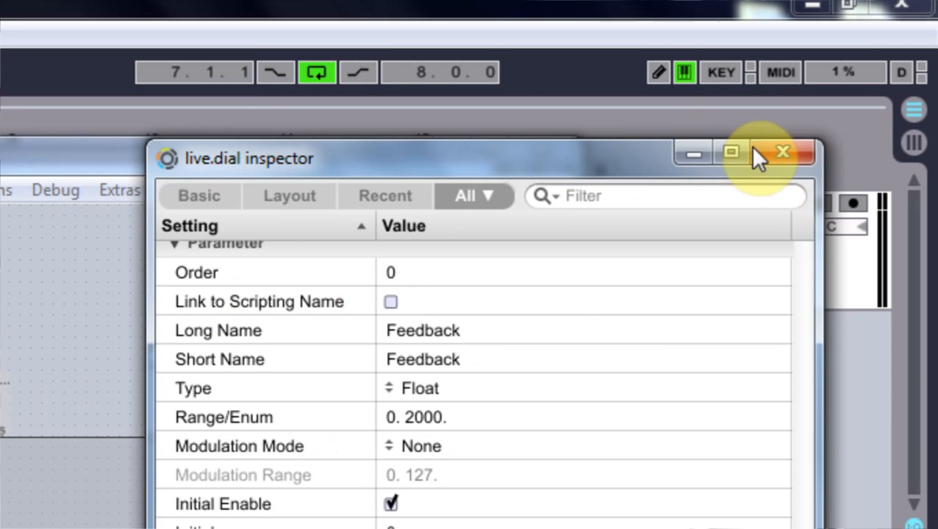
{"action": "left_click", "coordinate": [781, 152]}
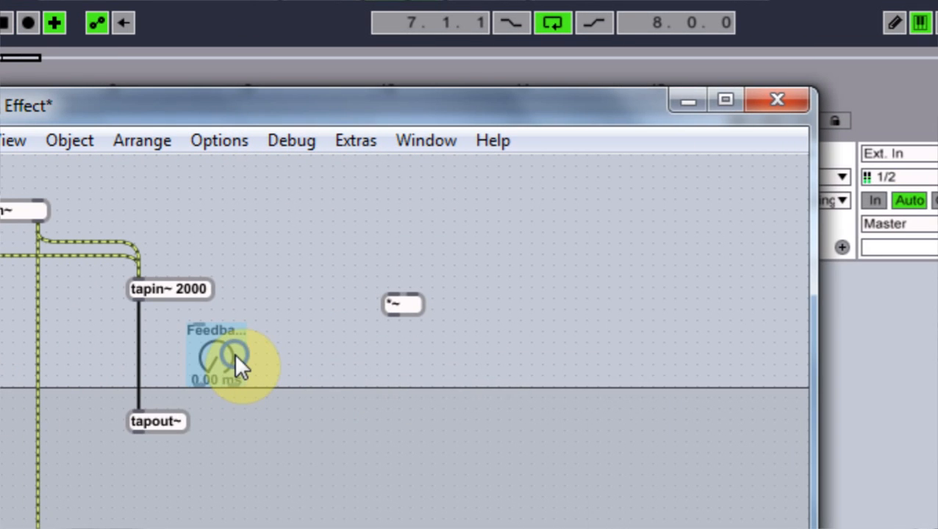
Step: Patch the dial into tapout~, tapout~ into the third *~, and that *~ into plugout~
{"action": "right_click", "coordinate": [224, 364]}
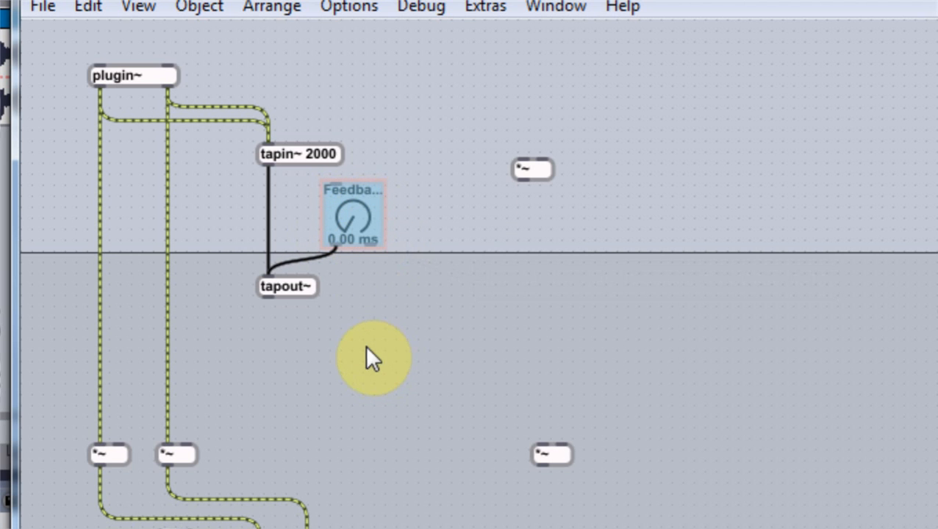
{"action": "mouse_move", "coordinate": [289, 354]}
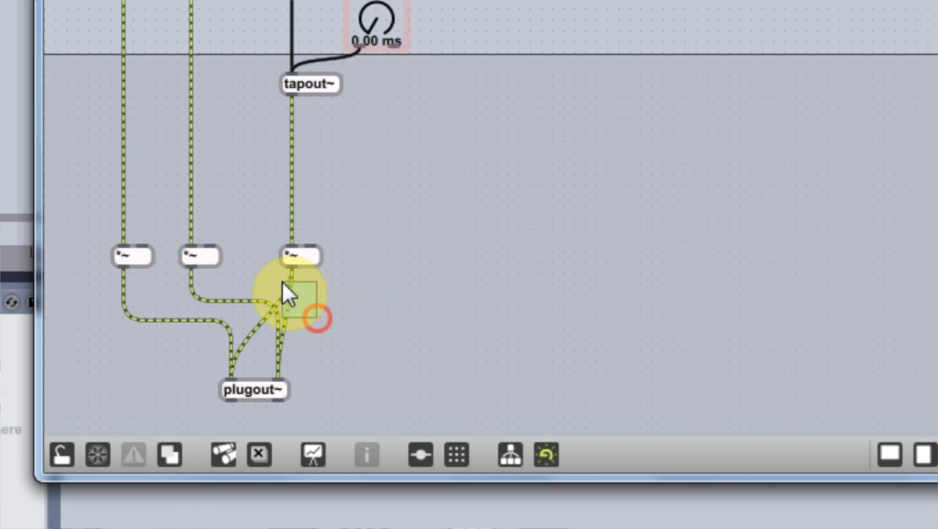
{"action": "right_click", "coordinate": [286, 294]}
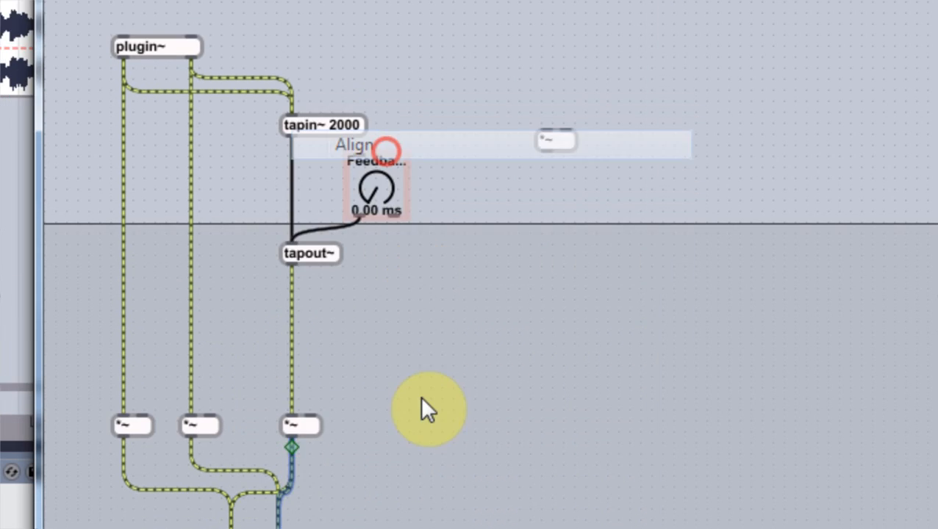
{"action": "scroll", "scroll_direction": "down", "scroll_amount": 3}
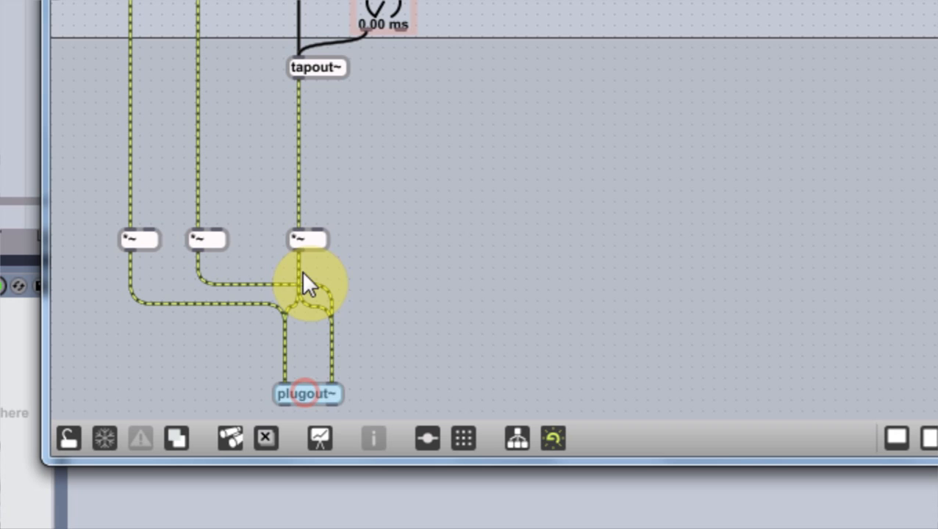
{"action": "left_click_drag", "start_coordinate": [307, 394], "coordinate": [277, 393]}
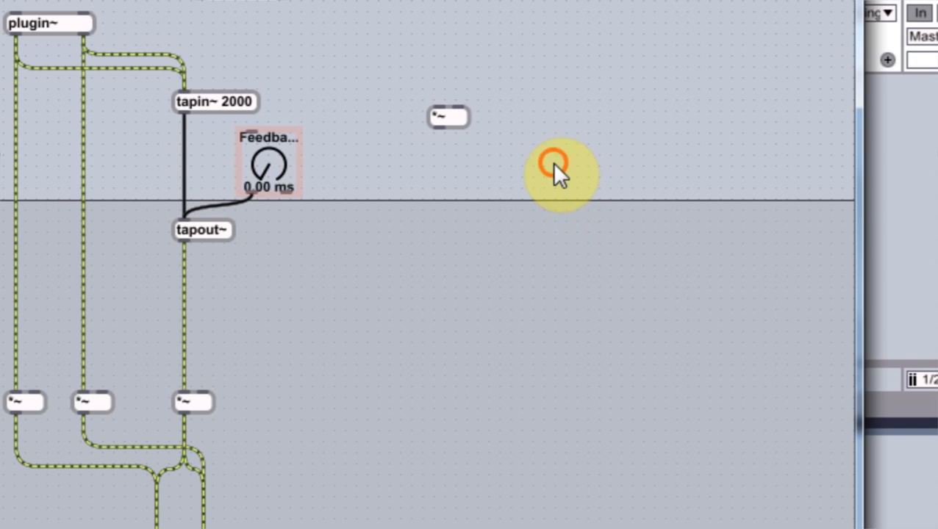
Step: Change the dial's Long Name and Short Name from Feedback to Delay in its Inspector
{"action": "right_click", "coordinate": [264, 162]}
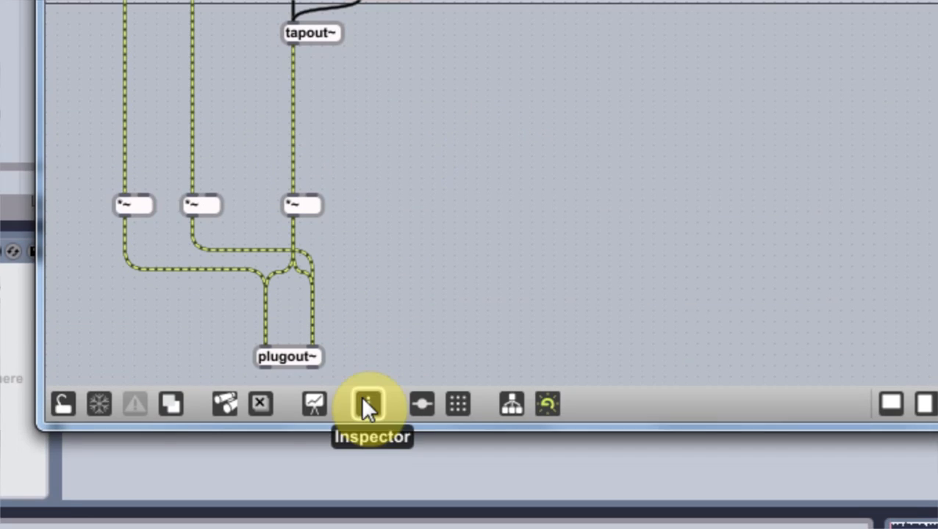
{"action": "left_click", "coordinate": [366, 404]}
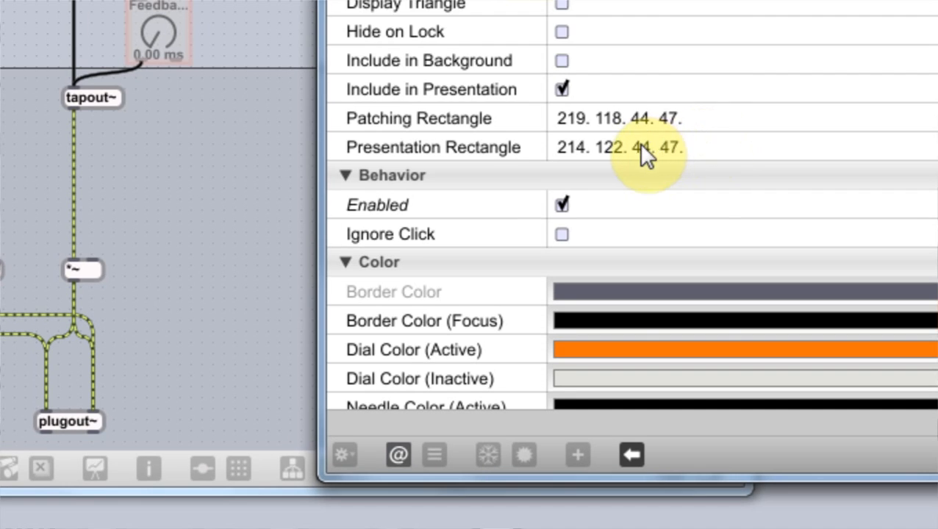
{"action": "scroll", "scroll_direction": "down", "scroll_amount": 3}
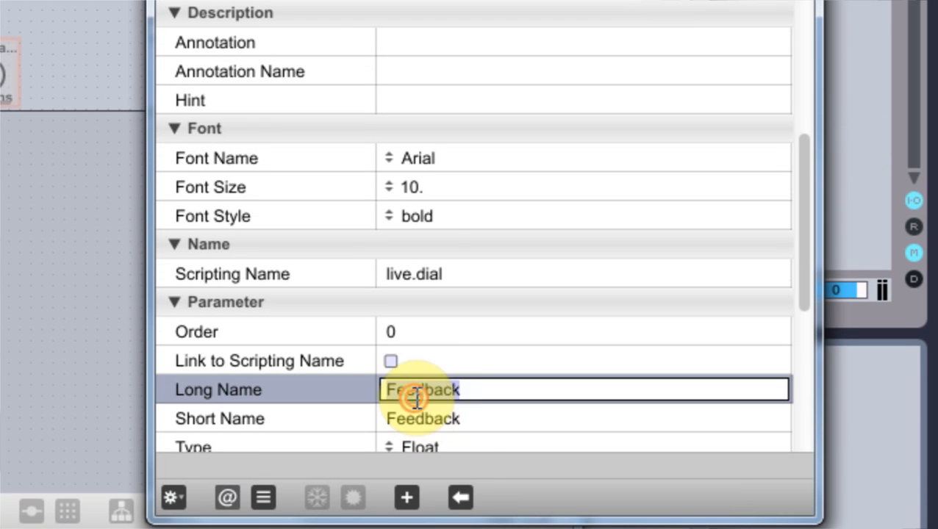
{"action": "type", "text": "De"}
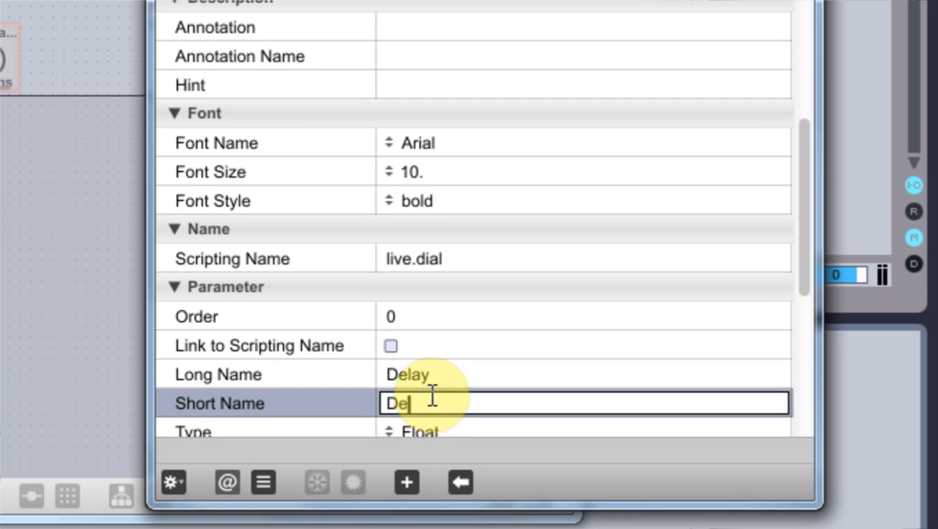
{"action": "type", "text": "Delay"}
{"action": "type", "text": "live"}
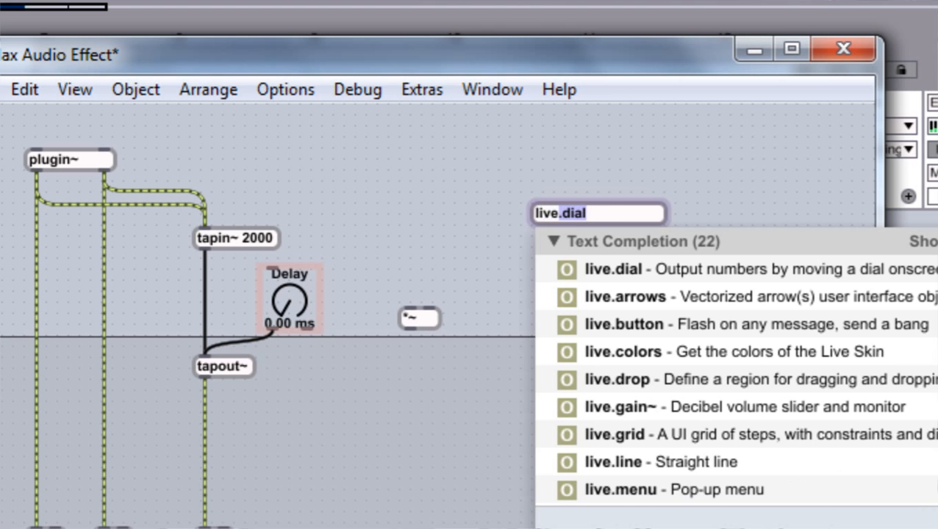
Step: Add a second live.dial with range 0. 99., % unit style, named Feedback
{"action": "left_click", "coordinate": [597, 269]}
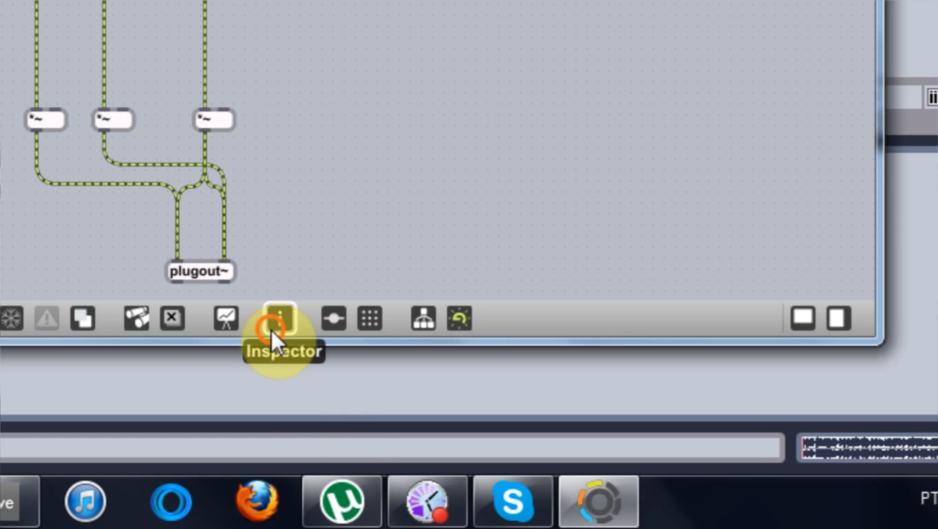
{"action": "left_click", "coordinate": [281, 320]}
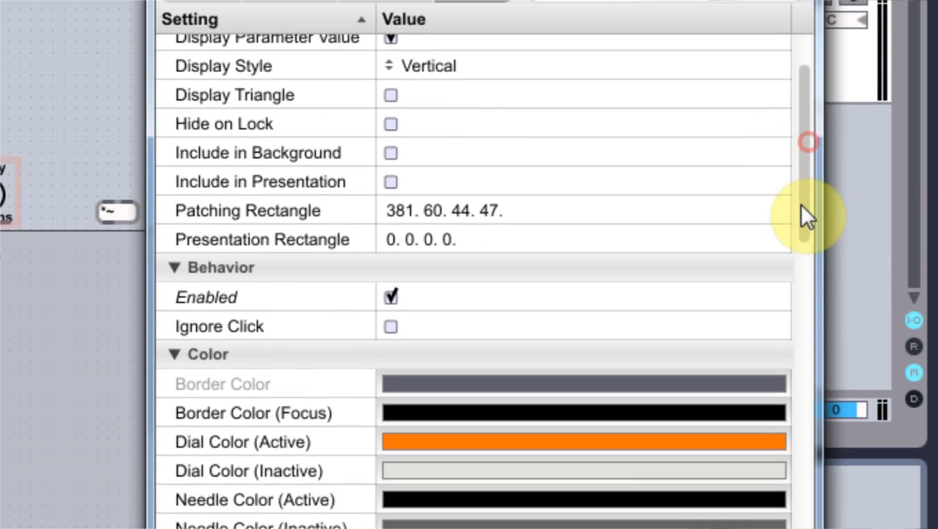
{"action": "scroll", "scroll_direction": "down", "scroll_amount": 3}
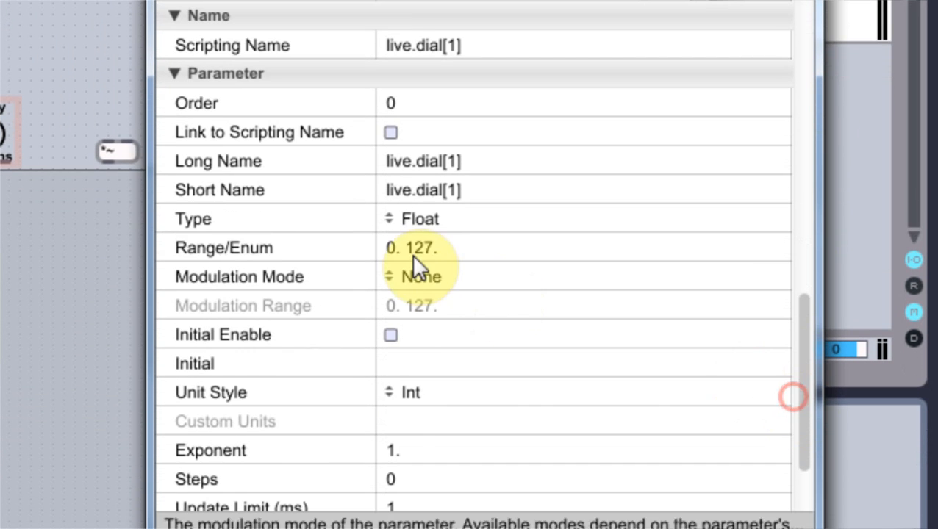
{"action": "left_click", "coordinate": [412, 248]}
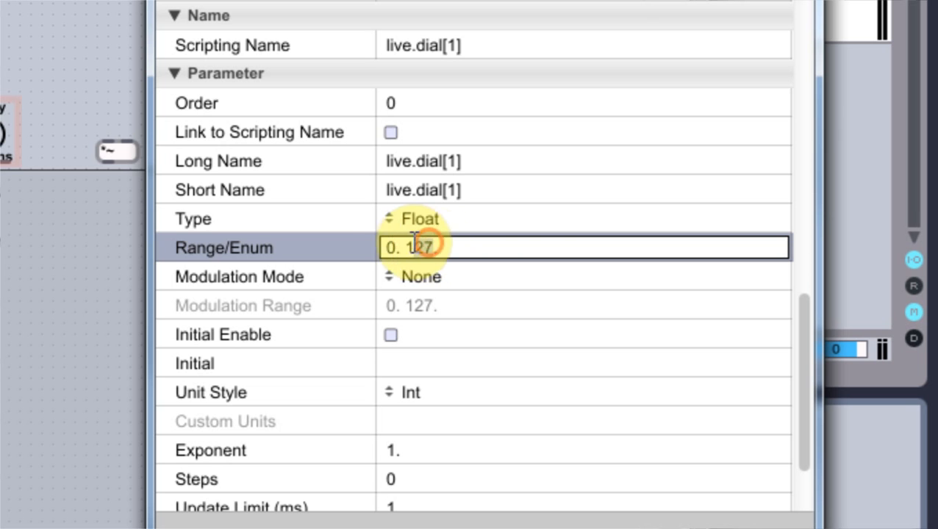
{"action": "type", "text": "0. 99."}
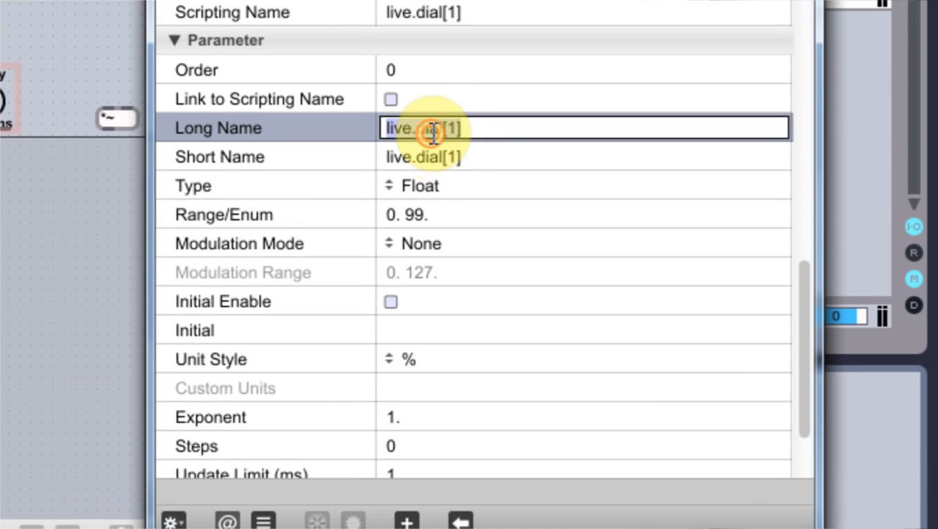
{"action": "type", "text": "Feed"}
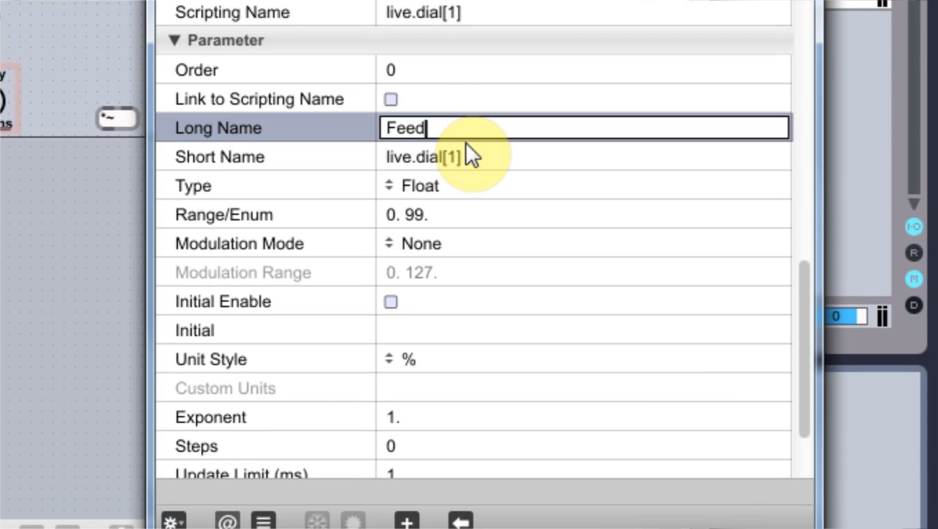
{"action": "type", "text": "bac"}
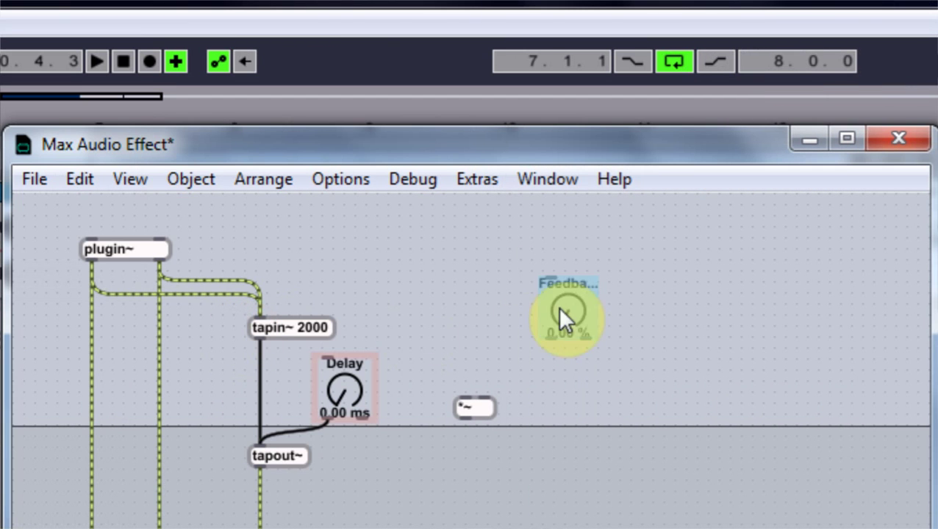
Step: Move the Feedback dial higher and add a / 100. object below it
{"action": "left_click_drag", "start_coordinate": [565, 316], "coordinate": [500, 298]}
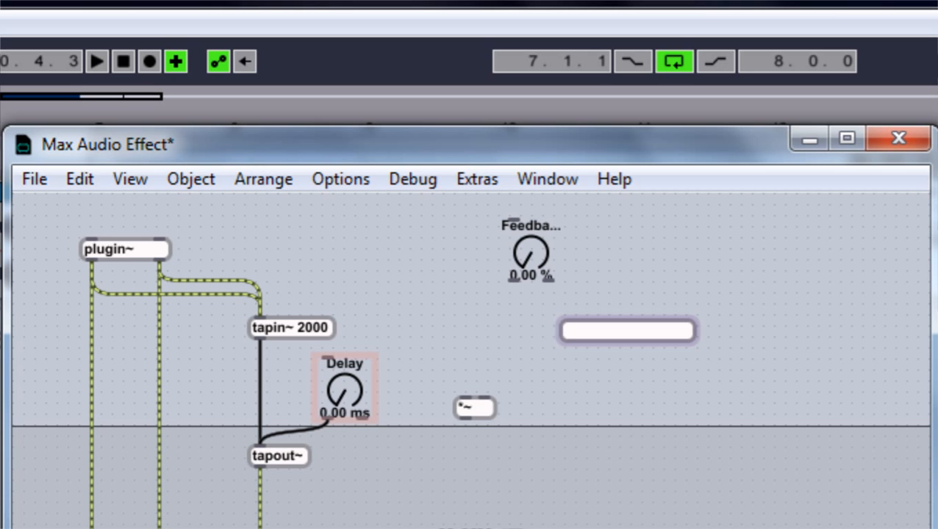
{"action": "left_click", "coordinate": [627, 331]}
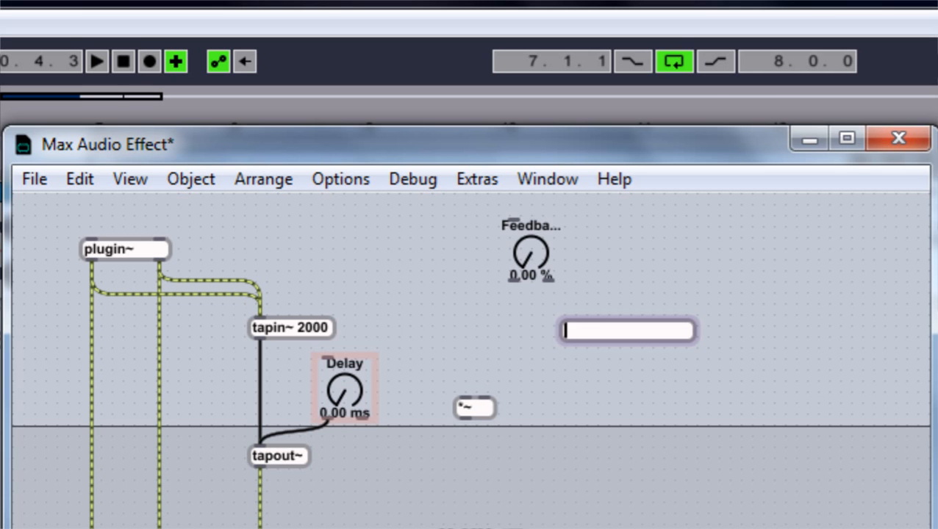
{"action": "type", "text": "/"}
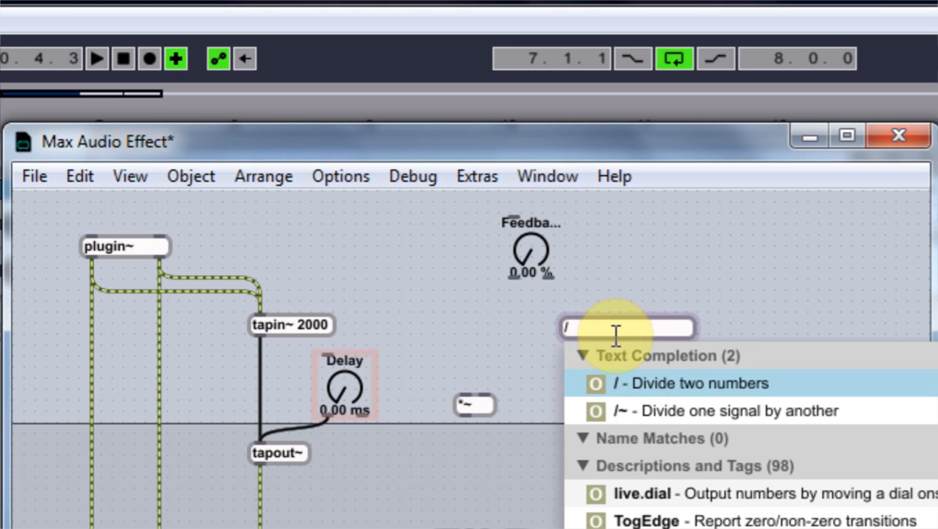
{"action": "type", "text": "100."}
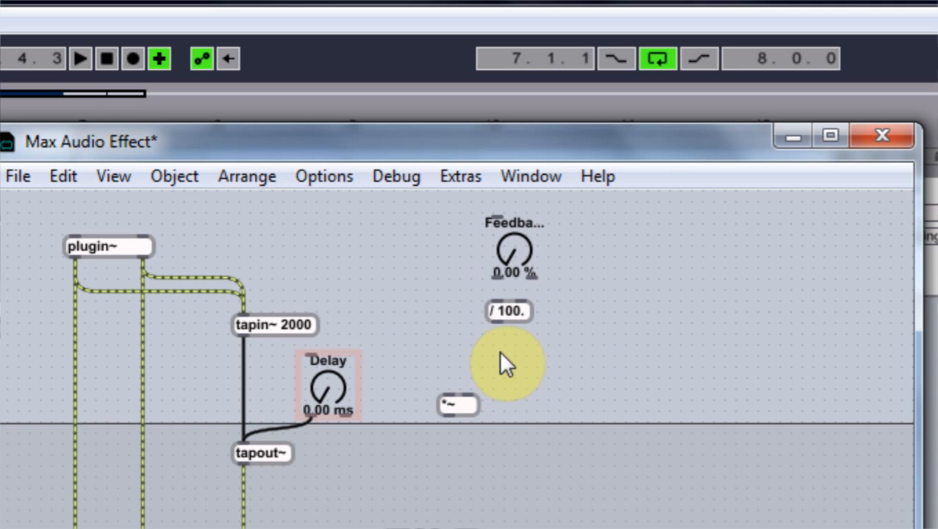
Step: Add a float number box under / 100. and tidy the cords feeding *~ back into tapin~
{"action": "type", "text": "f"}
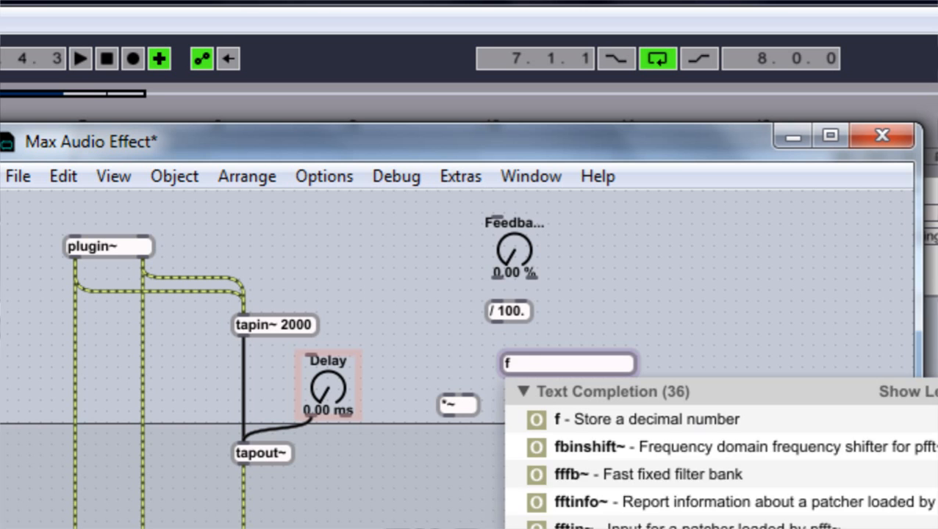
{"action": "type", "text": "loat"}
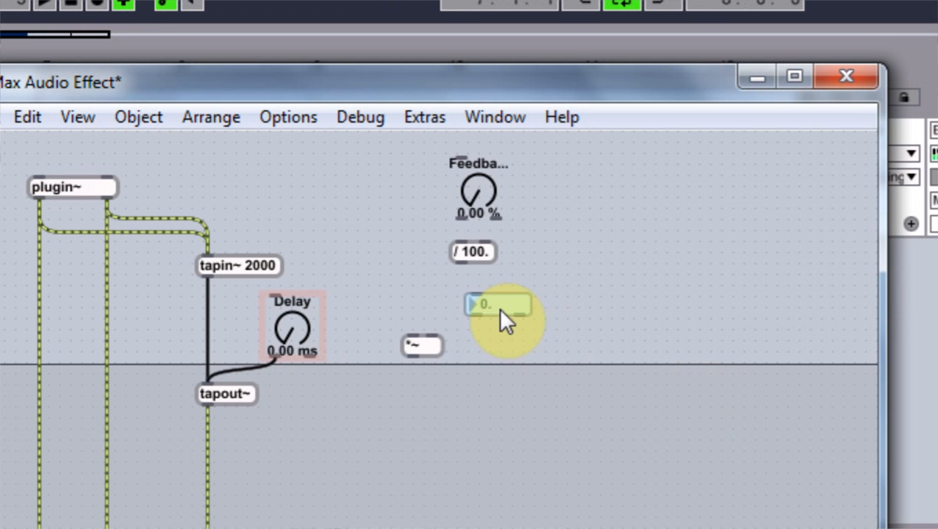
{"action": "left_click_drag", "start_coordinate": [496, 305], "coordinate": [464, 221]}
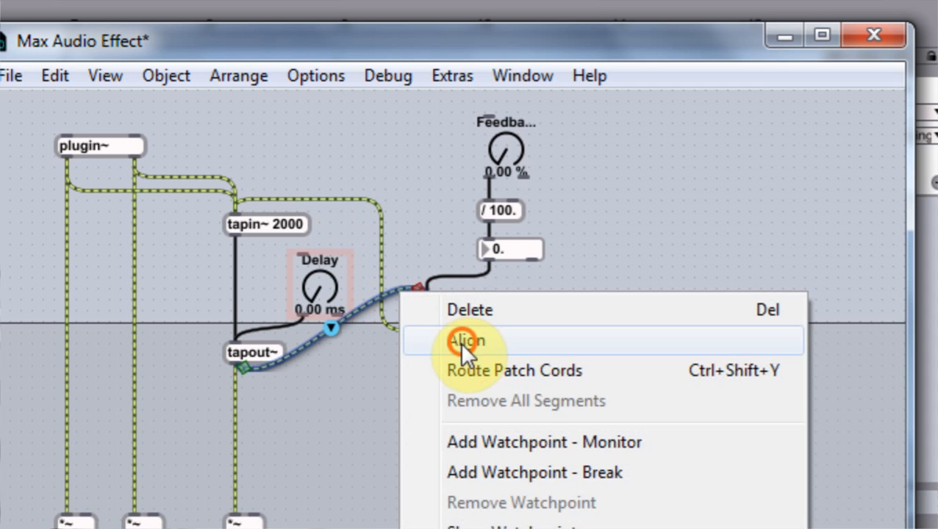
{"action": "left_click", "coordinate": [464, 341]}
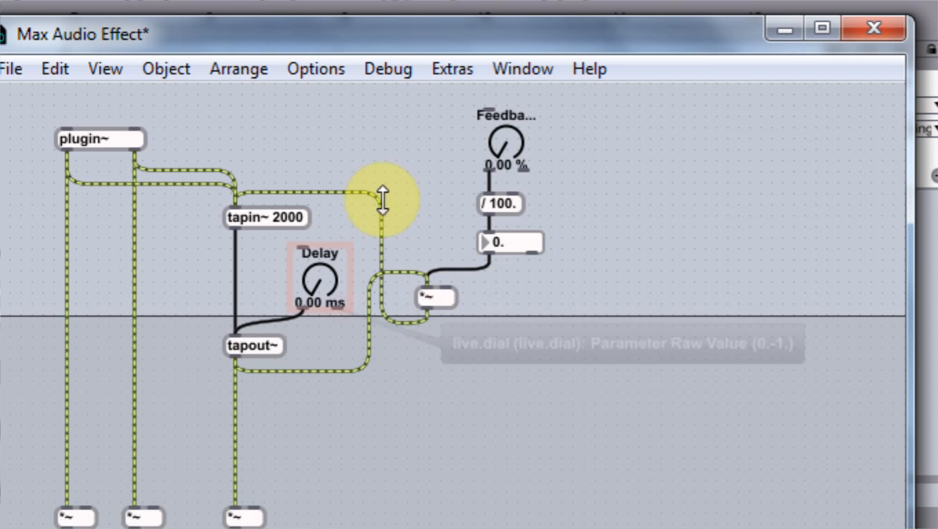
{"action": "mouse_move", "coordinate": [428, 311]}
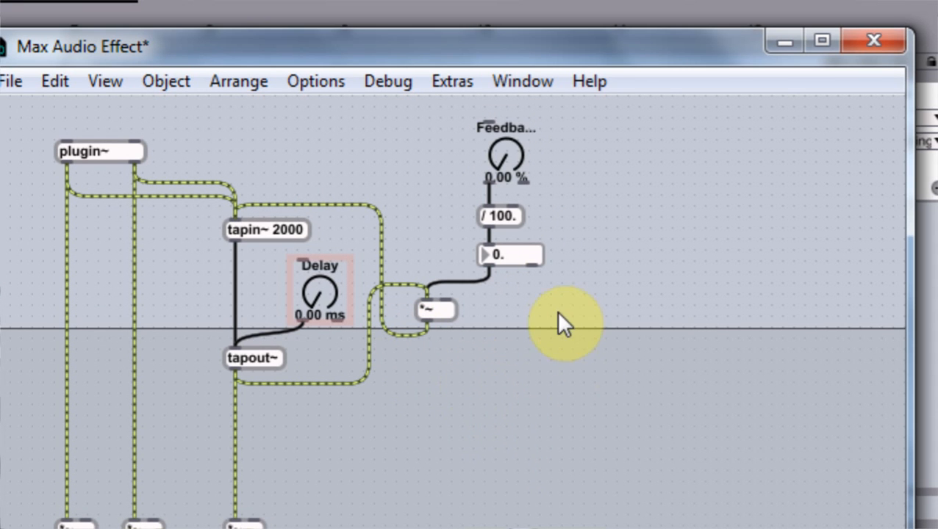
{"action": "mouse_move", "coordinate": [553, 332]}
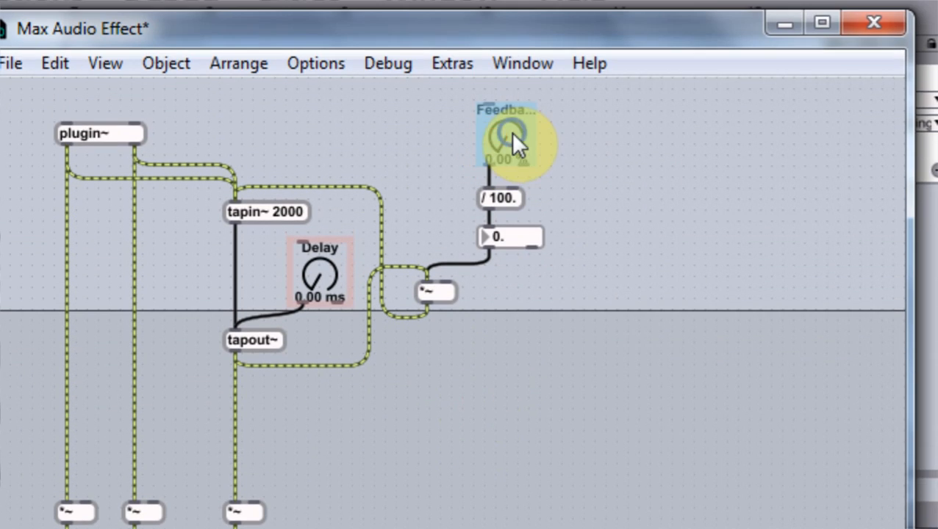
Step: Add the Feedback dial to the Presentation and select the new third live.dial
{"action": "right_click", "coordinate": [516, 140]}
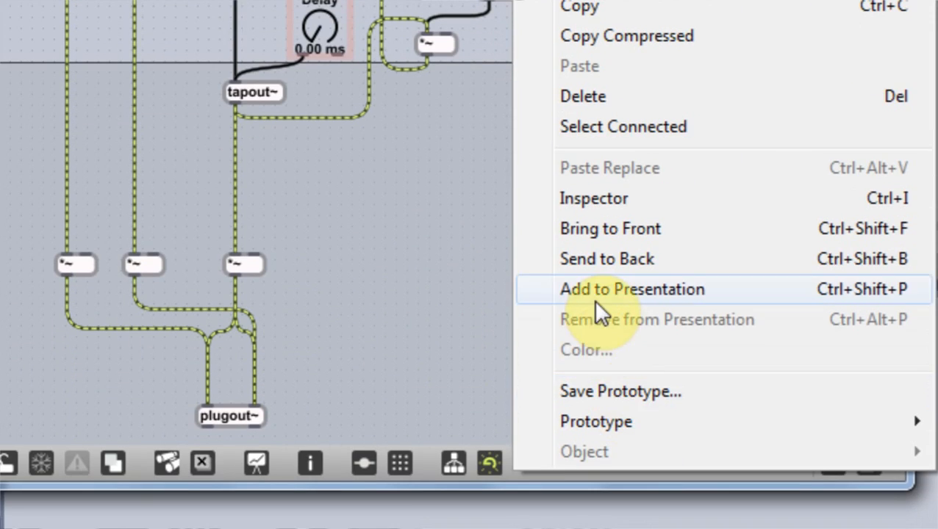
{"action": "left_click", "coordinate": [632, 290]}
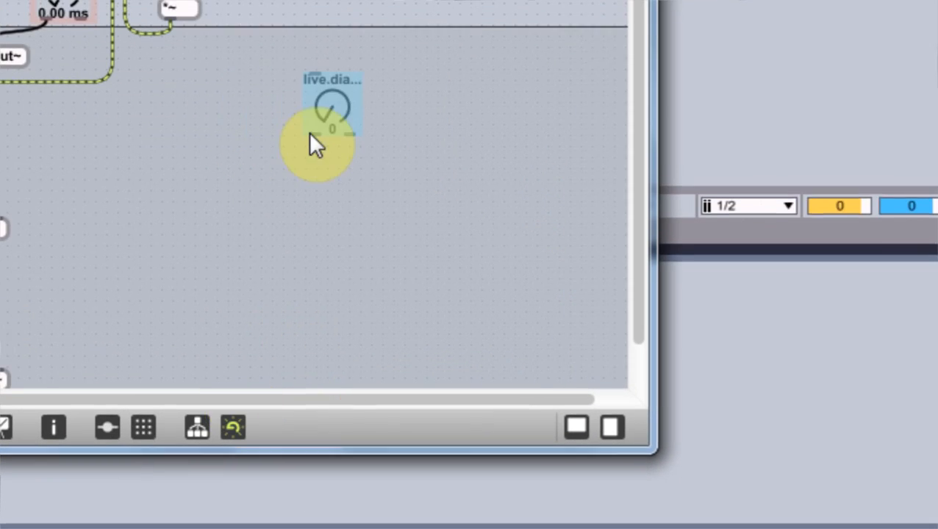
{"action": "left_click", "coordinate": [53, 427]}
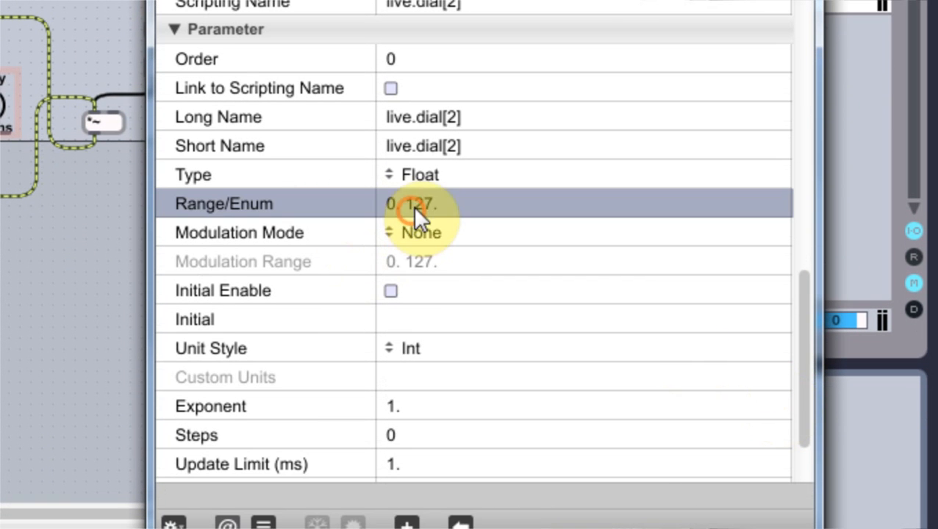
Step: Give the third dial a 0–99 range shown as a percentage, with initial value enabled
{"action": "left_click", "coordinate": [419, 205]}
{"action": "type", "text": "99"}
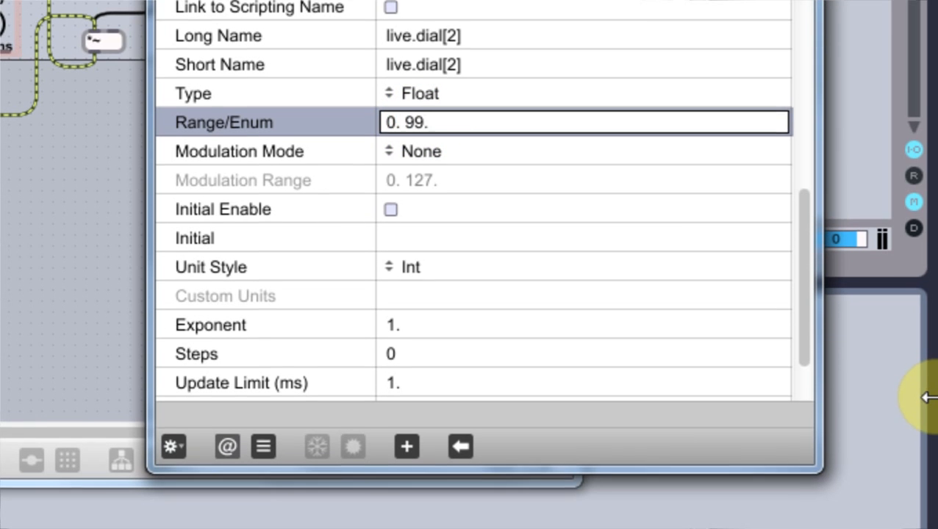
{"action": "left_click", "coordinate": [390, 210]}
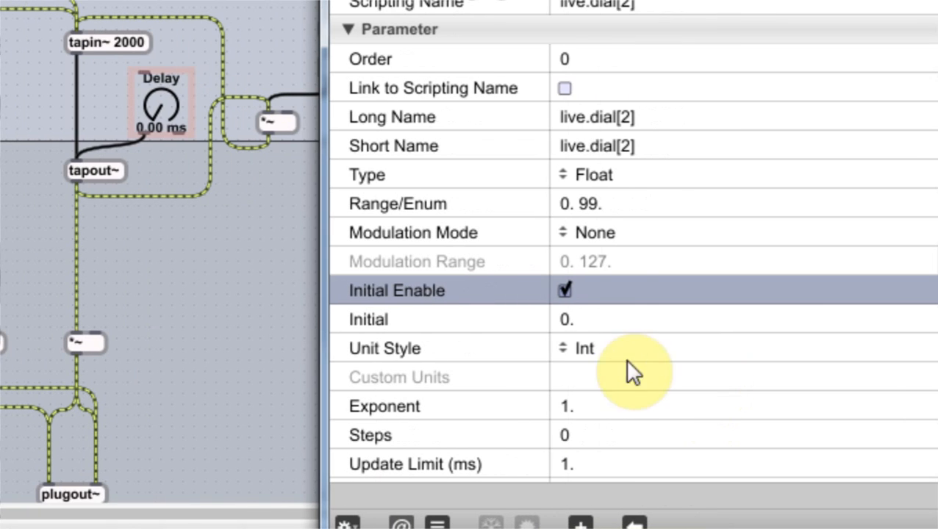
{"action": "left_click", "coordinate": [584, 348]}
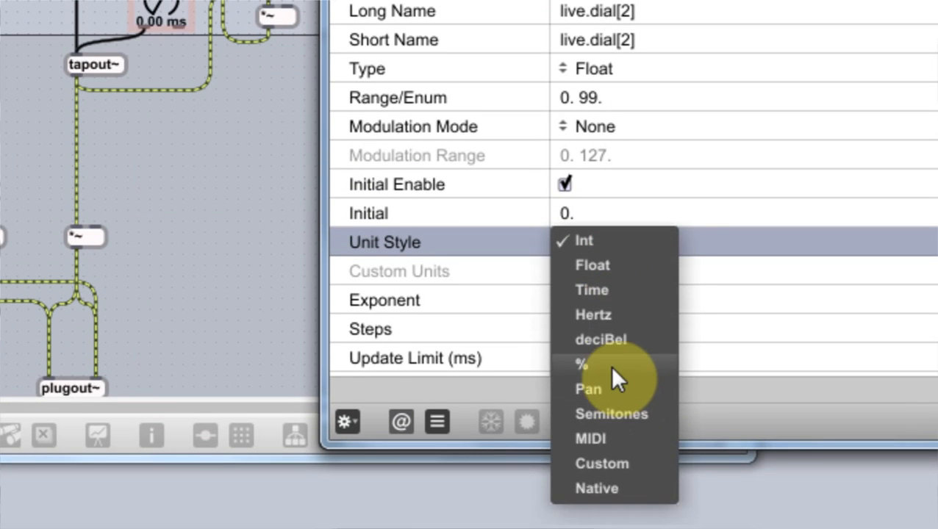
{"action": "left_click", "coordinate": [582, 364]}
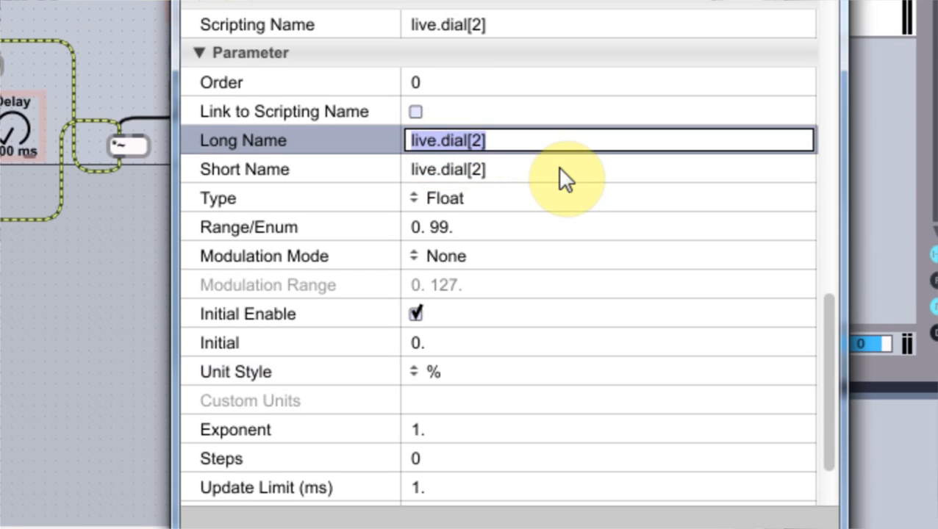
Step: Name the dial Dry/Wet as a float parameter
{"action": "type", "text": "Dry"}
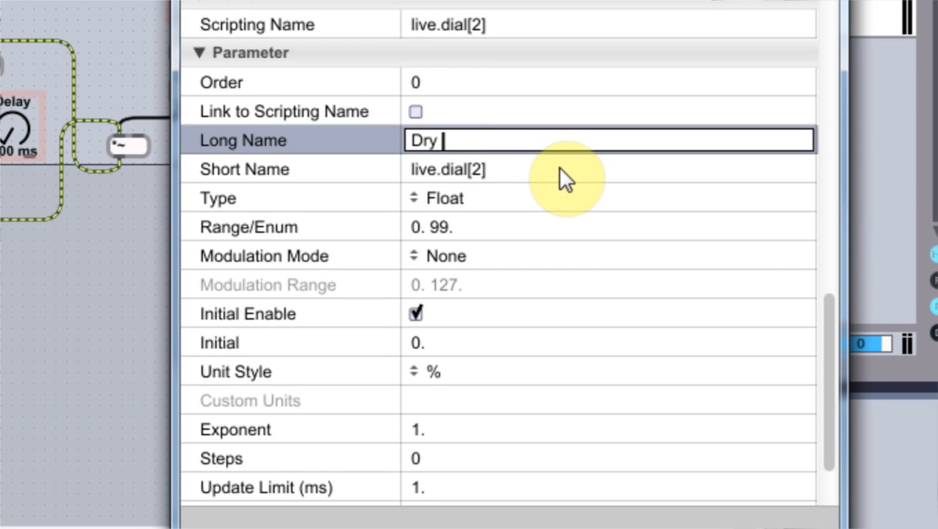
{"action": "type", "text": "/"}
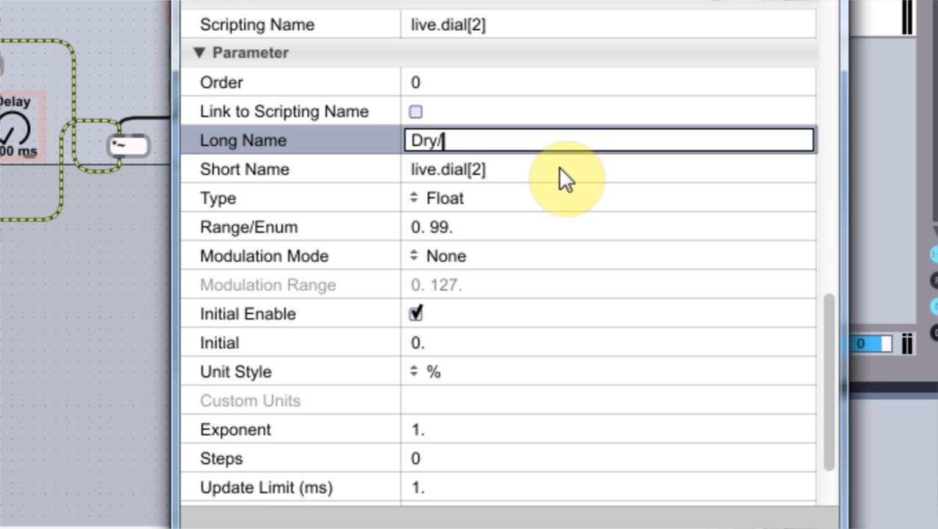
{"action": "type", "text": "Wet"}
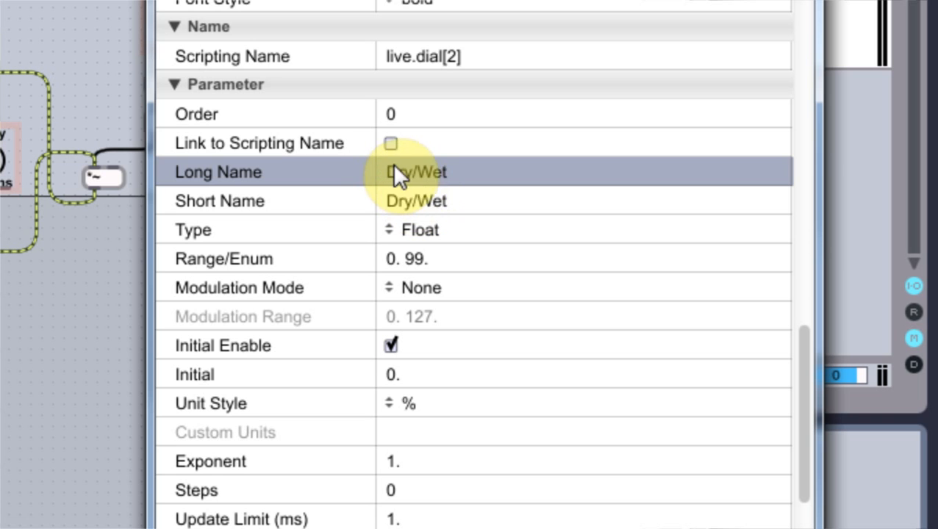
{"action": "mouse_move", "coordinate": [551, 184]}
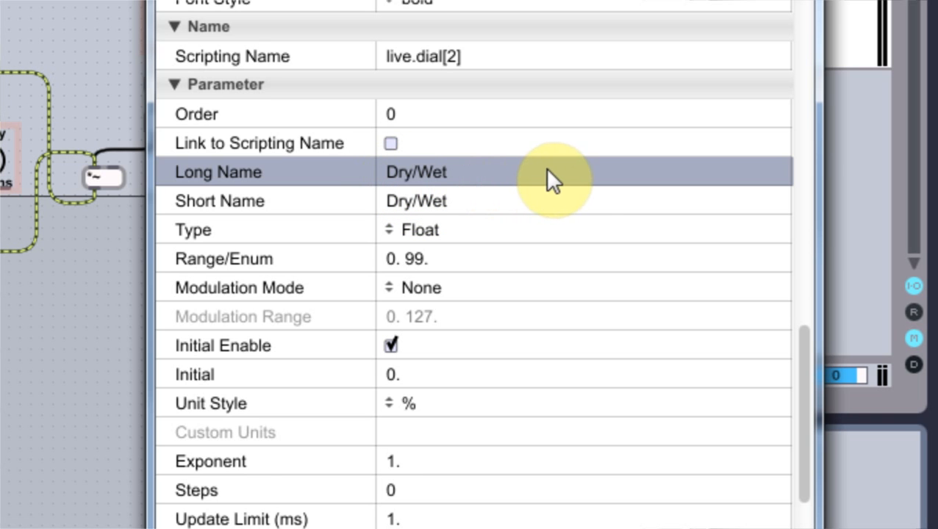
{"action": "mouse_move", "coordinate": [430, 177]}
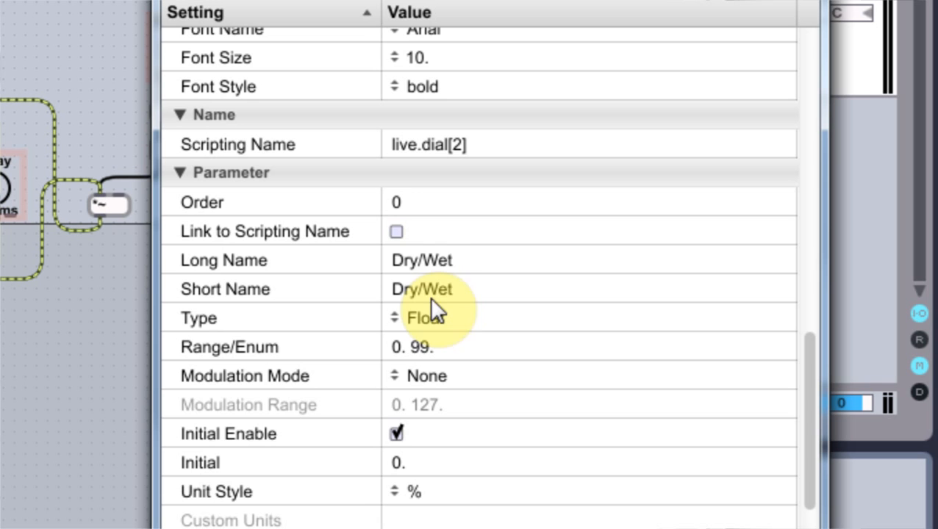
{"action": "mouse_move", "coordinate": [474, 273]}
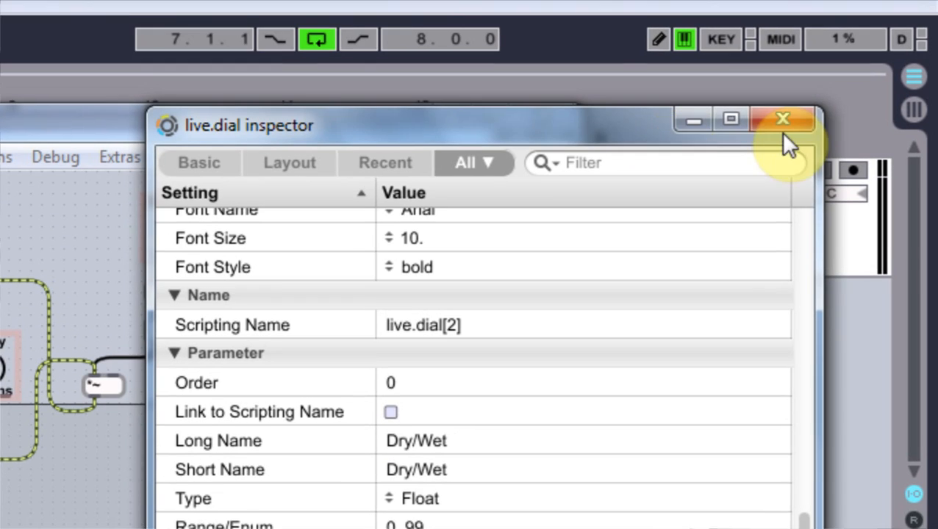
Step: Close the Inspector and Alt-drag copies of the / 100. object and number box beneath Dry/Wet
{"action": "left_click", "coordinate": [783, 117]}
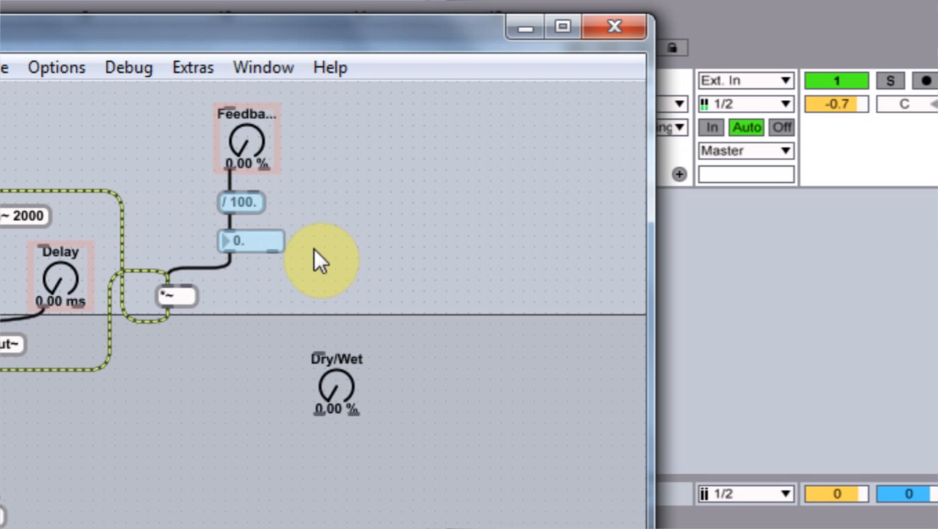
{"action": "left_click_drag", "start_coordinate": [250, 242], "coordinate": [265, 408]}
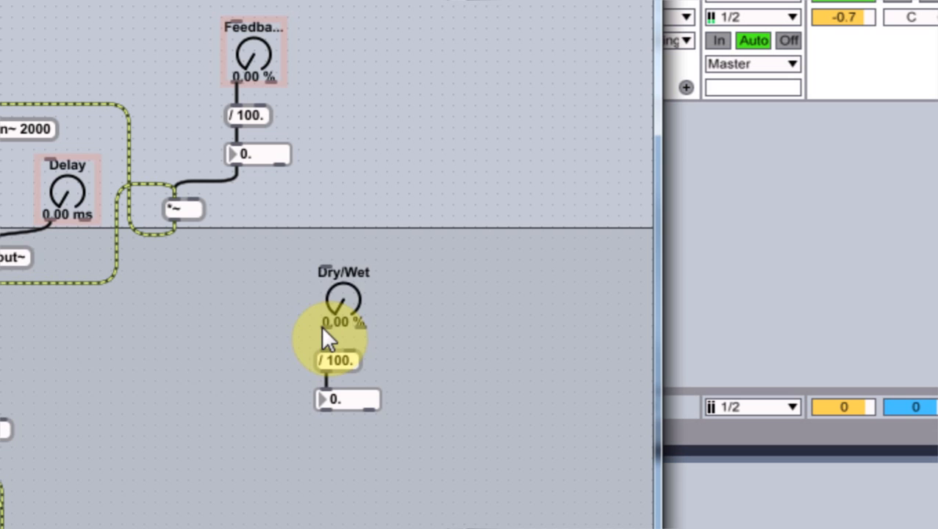
{"action": "mouse_move", "coordinate": [331, 353]}
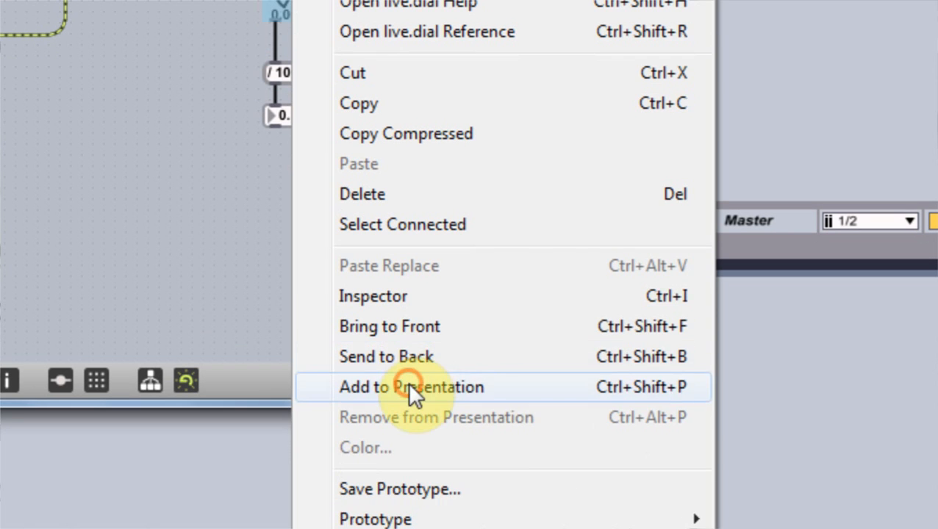
Step: Add the Dry/Wet dial to Presentation and create a $1 50 message below its number box
{"action": "left_click", "coordinate": [414, 387]}
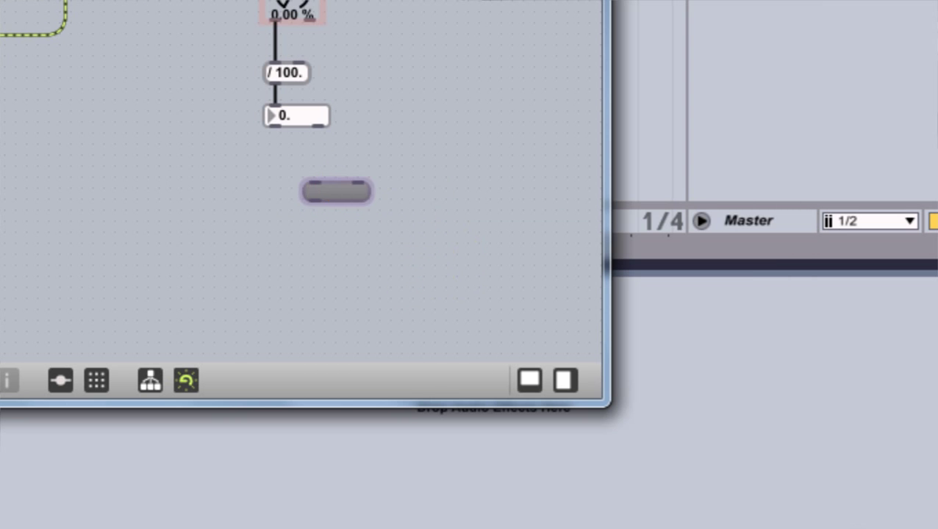
{"action": "type", "text": "s"}
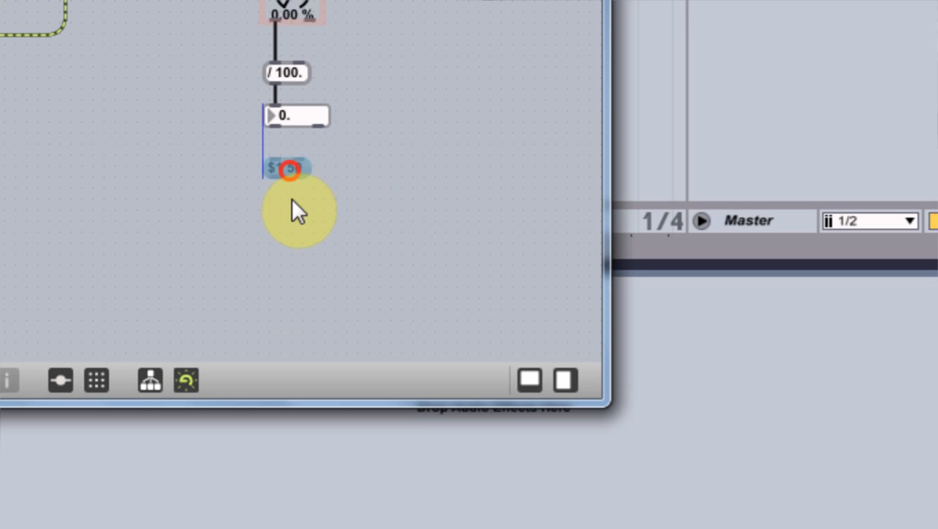
{"action": "right_click", "coordinate": [289, 168]}
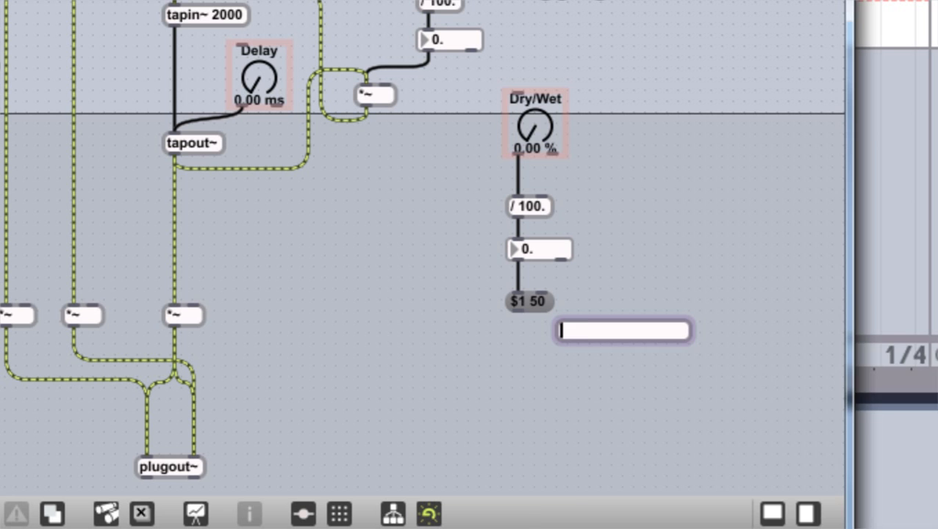
Step: Create a line~ object fed by the $1 50 message, driving the wet *~ multiplier
{"action": "type", "text": "line~"}
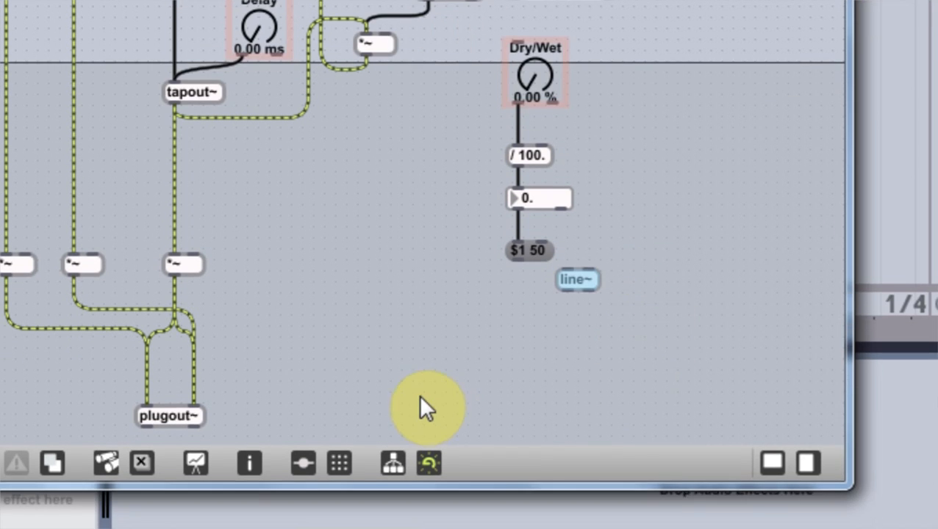
{"action": "left_click_drag", "start_coordinate": [577, 279], "coordinate": [386, 266]}
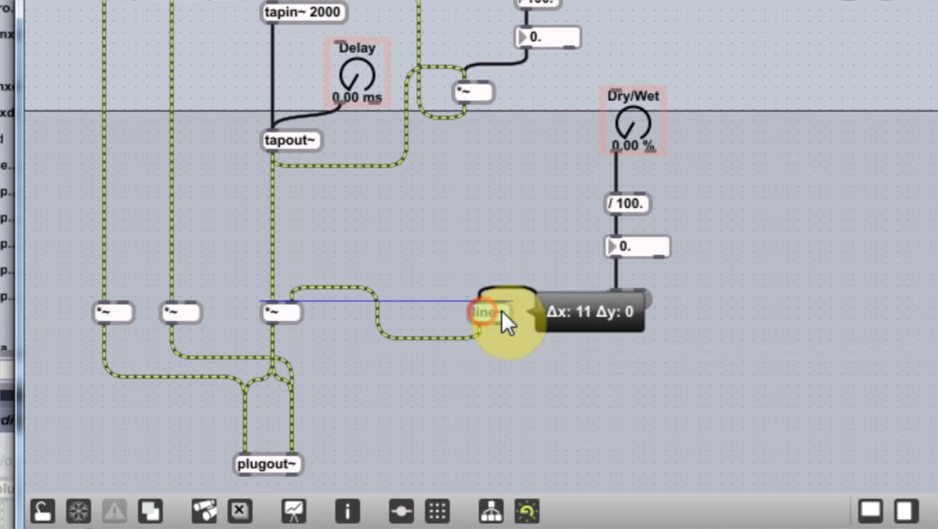
{"action": "left_click_drag", "start_coordinate": [482, 312], "coordinate": [312, 313]}
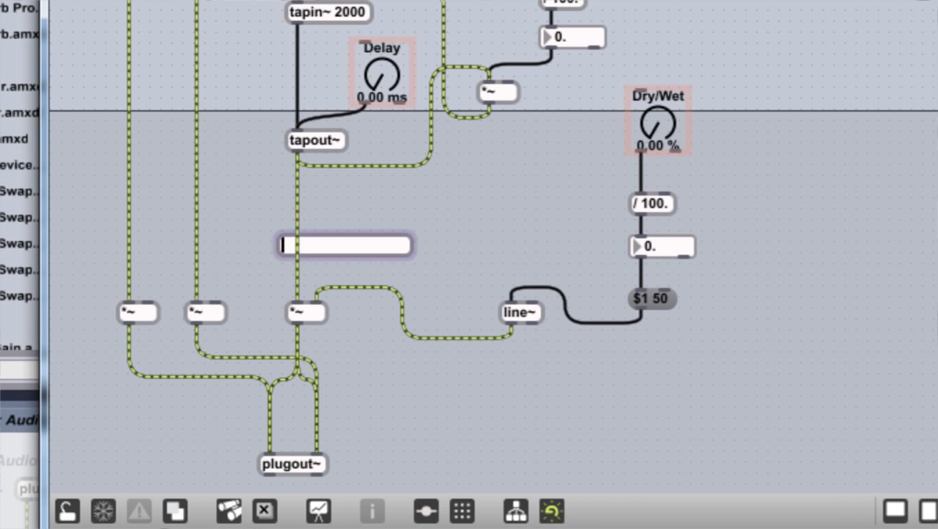
Step: Add a !-~ 1. object taking line~ and feeding both dry-channel *~ multipliers
{"action": "type", "text": "!-~1."}
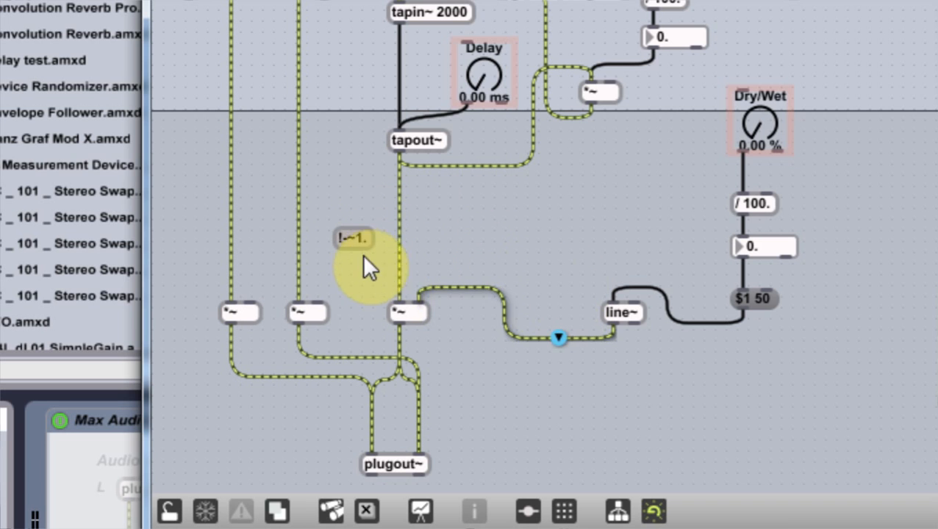
{"action": "left_click", "coordinate": [355, 238]}
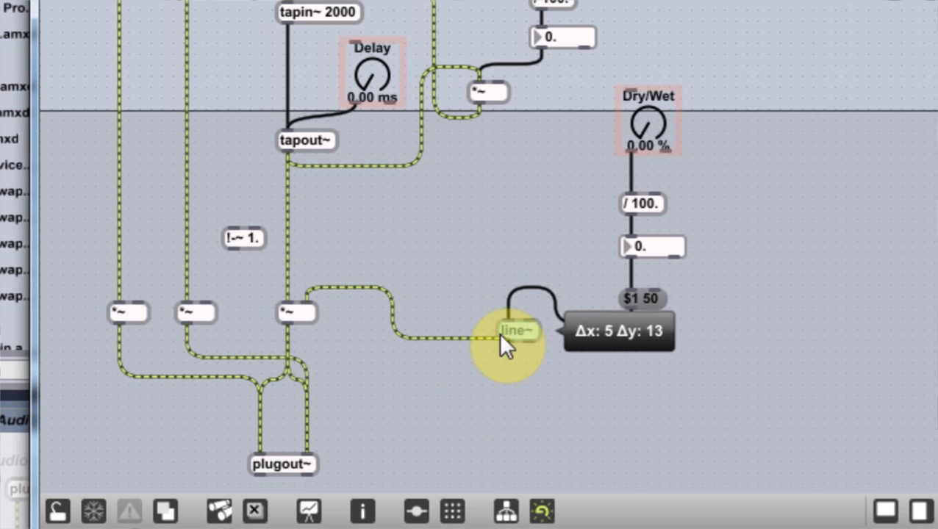
{"action": "left_click_drag", "start_coordinate": [514, 330], "coordinate": [508, 311]}
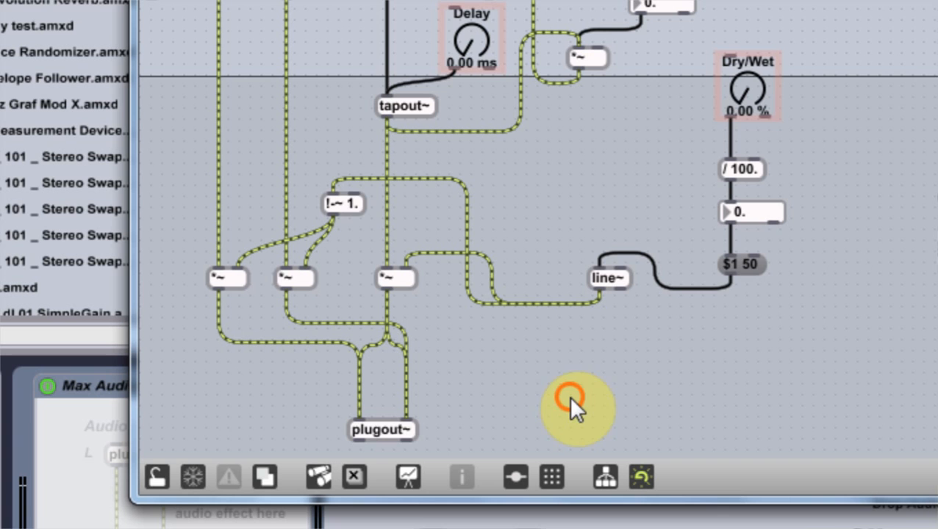
{"action": "mouse_move", "coordinate": [610, 320]}
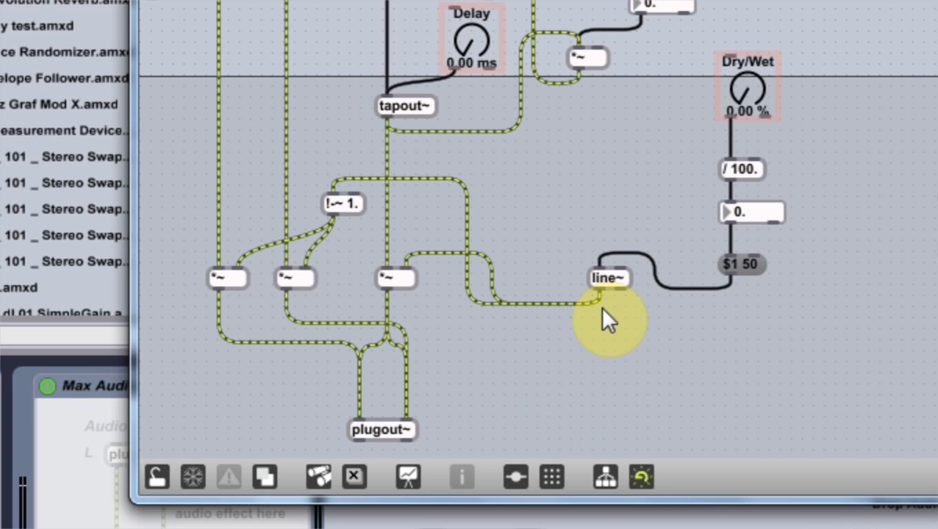
{"action": "mouse_move", "coordinate": [460, 327]}
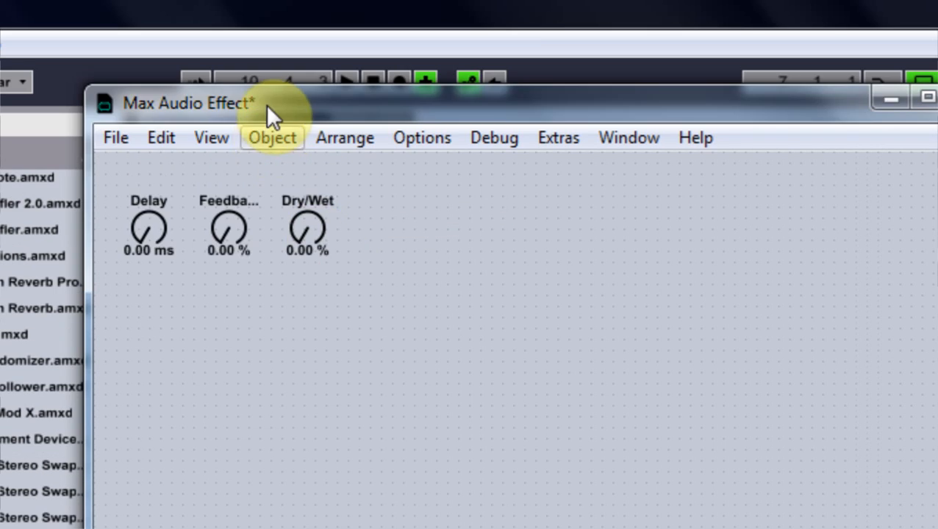
Step: Save the device as Delay test2.amxd
{"action": "left_click", "coordinate": [115, 137]}
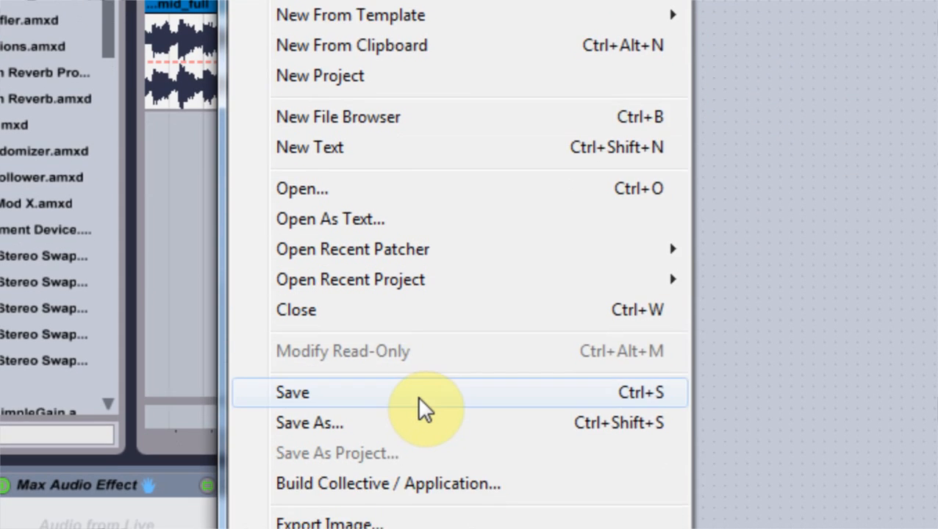
{"action": "left_click", "coordinate": [292, 392]}
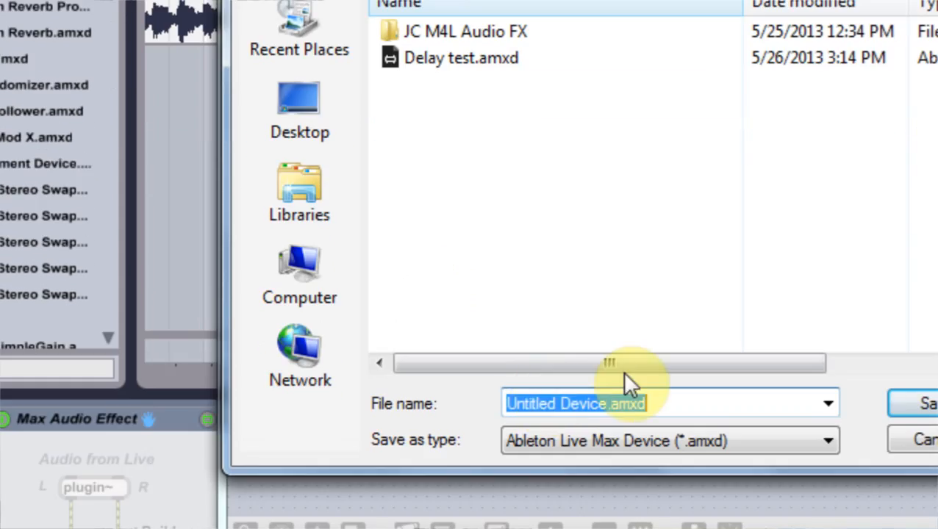
{"action": "left_click", "coordinate": [455, 58]}
{"action": "type", "text": "Delay test2"}
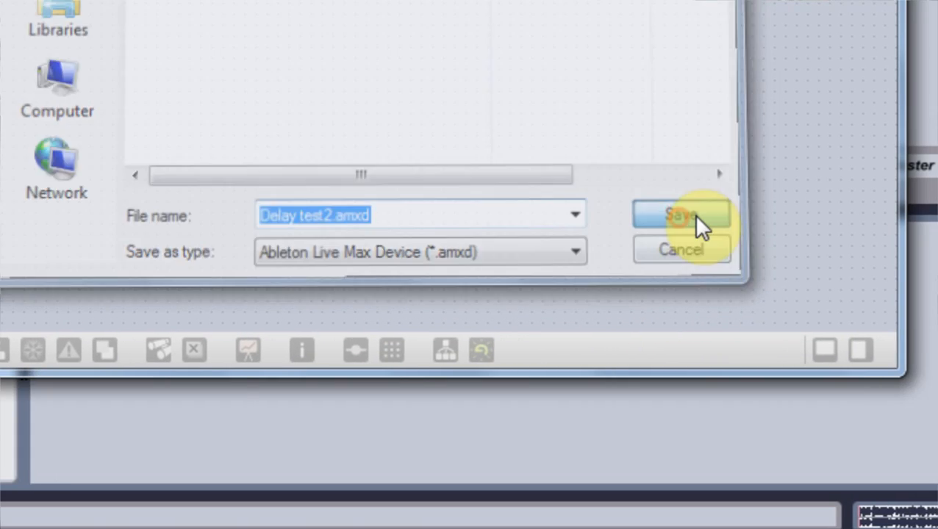
{"action": "left_click", "coordinate": [681, 214]}
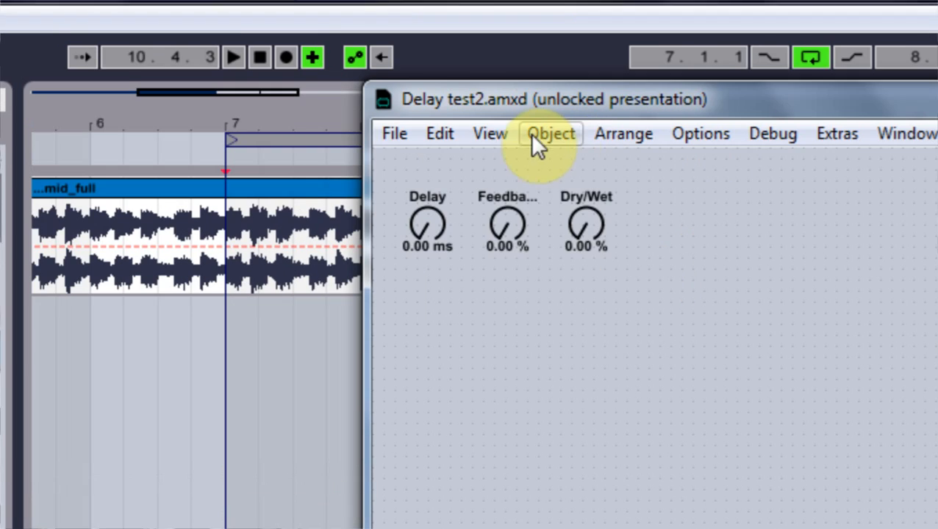
Step: Enable Open in Presentation in the Patcher Inspector and close the editor
{"action": "left_click", "coordinate": [550, 133]}
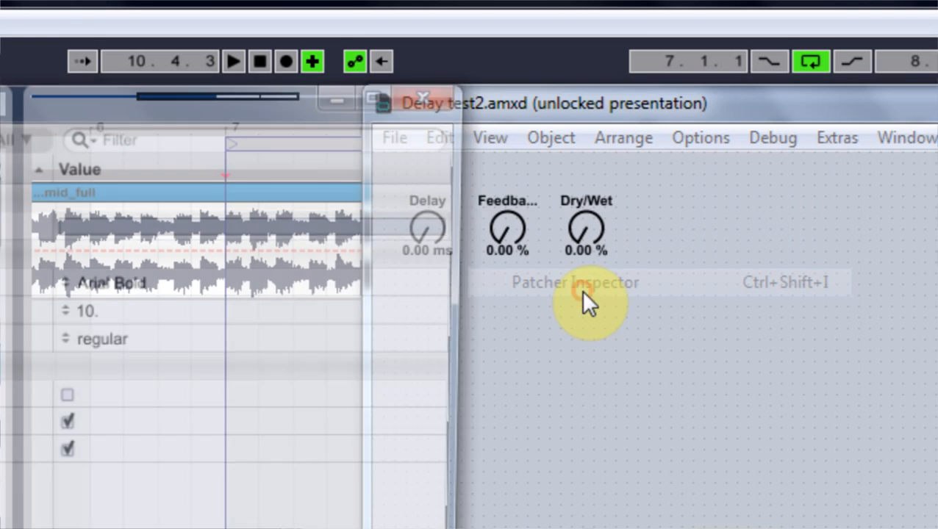
{"action": "left_click", "coordinate": [576, 282]}
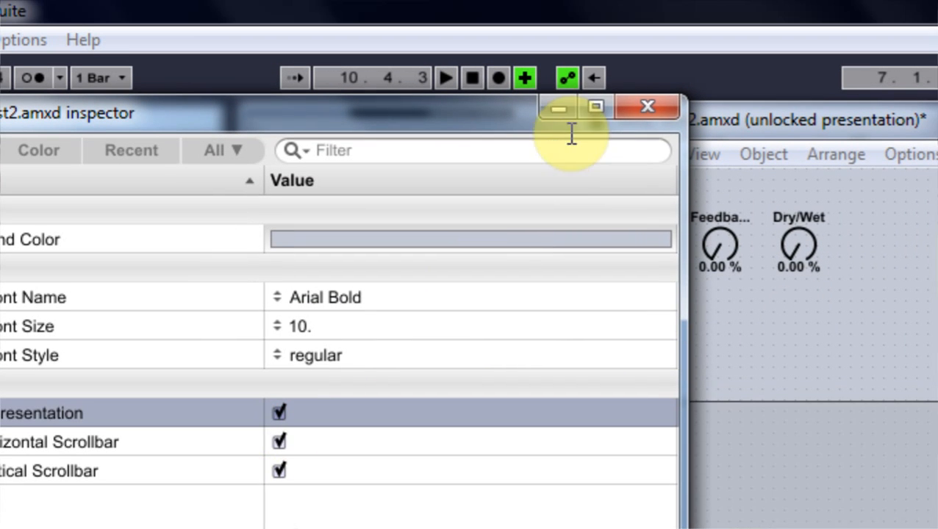
{"action": "left_click", "coordinate": [607, 158]}
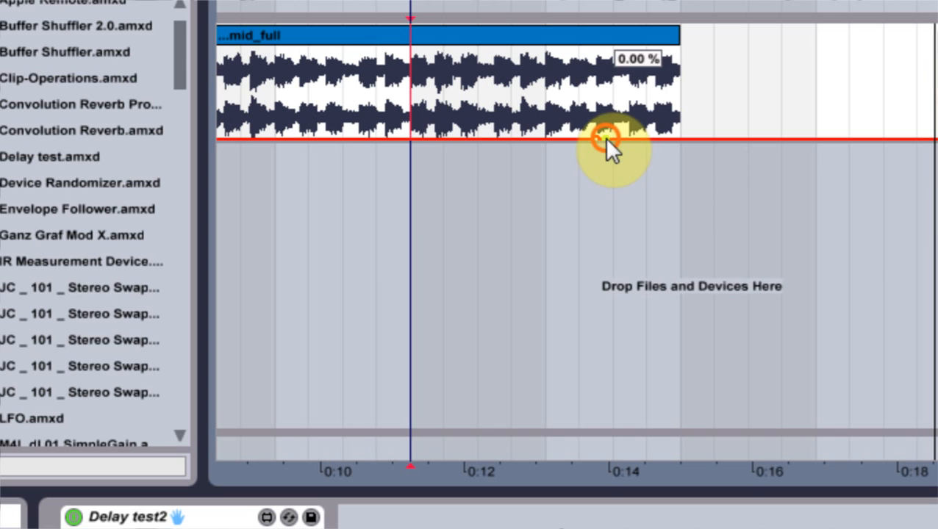
Step: Turn Delay test2's dials to 504 ms delay, 35.9% feedback and 52.5% dry/wet
{"action": "left_click_drag", "start_coordinate": [603, 140], "coordinate": [682, 94]}
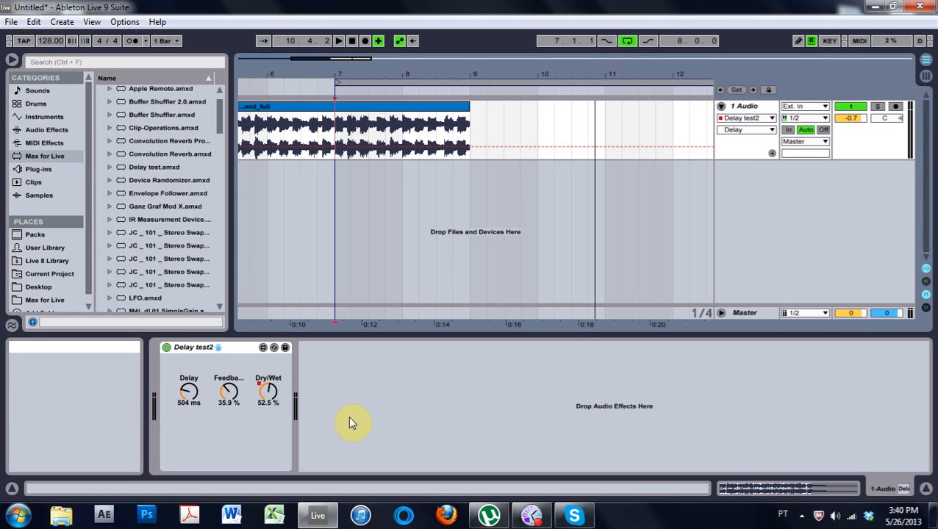
{"action": "mouse_move", "coordinate": [189, 395]}
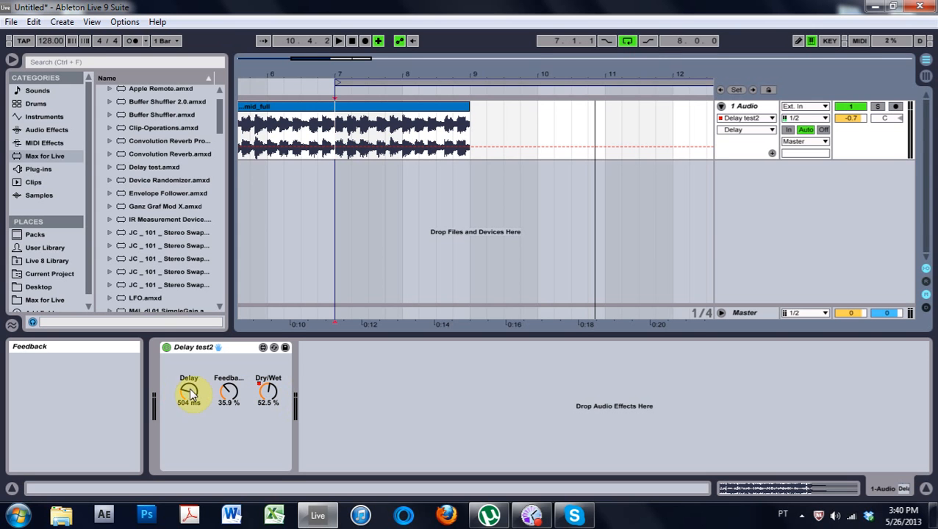
{"action": "mouse_move", "coordinate": [239, 394]}
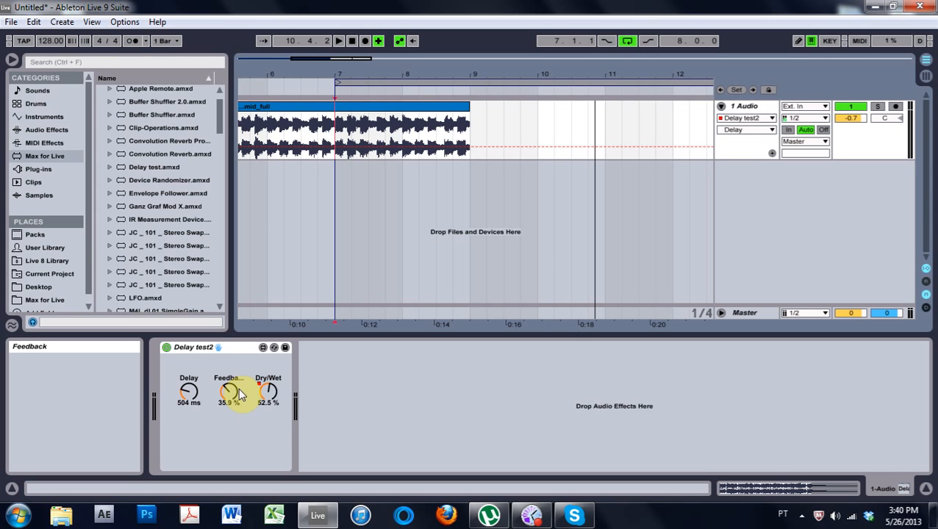
{"action": "mouse_move", "coordinate": [269, 389]}
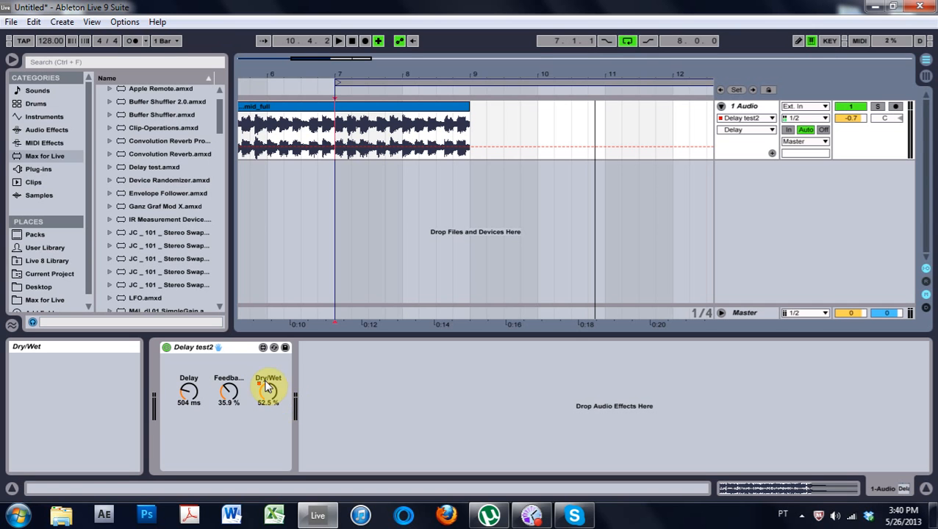
{"action": "mouse_move", "coordinate": [243, 423]}
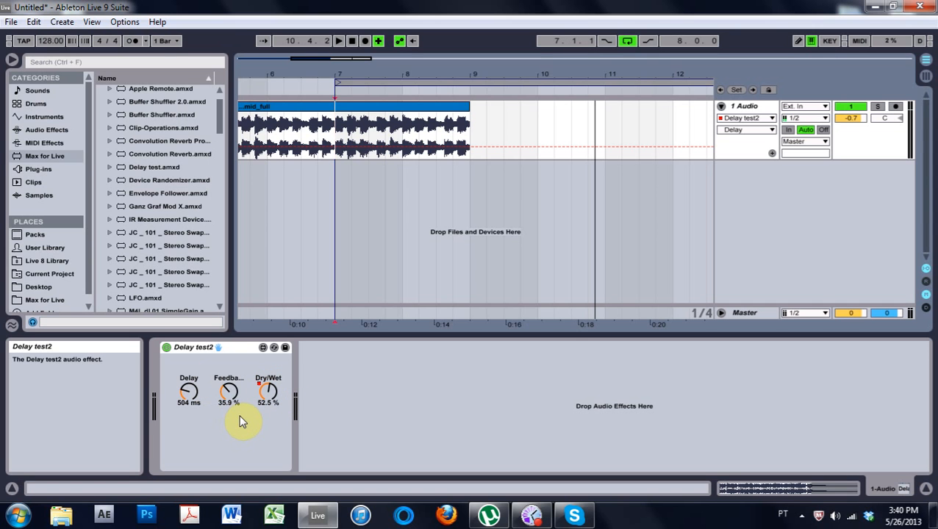